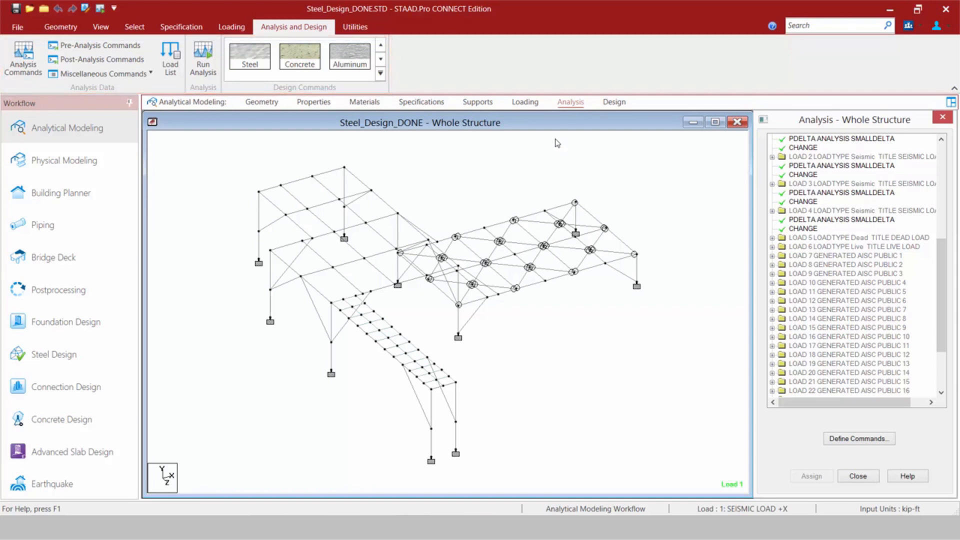
mouse_move(565, 114)
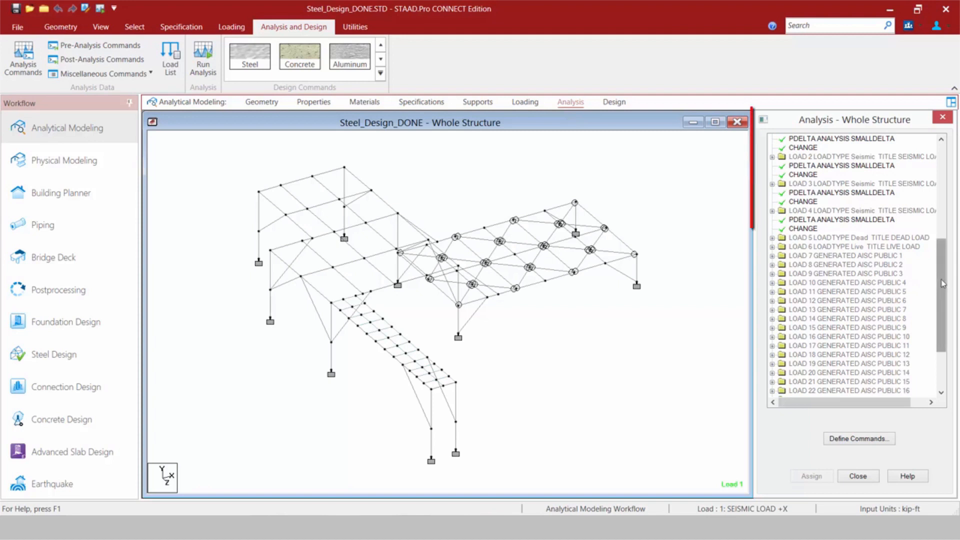
- Review the available analysis commands for the whole structure without adding any
scroll(down, 3)
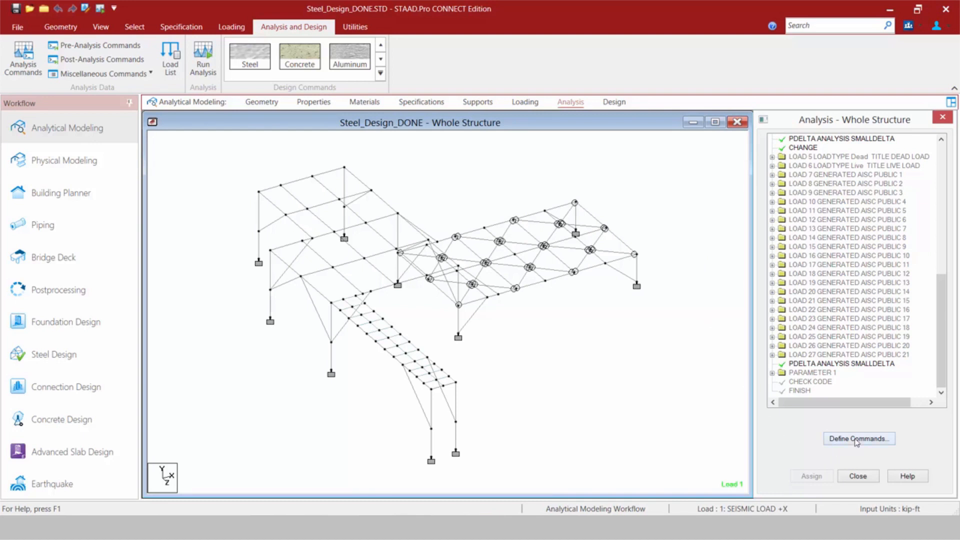
click(859, 440)
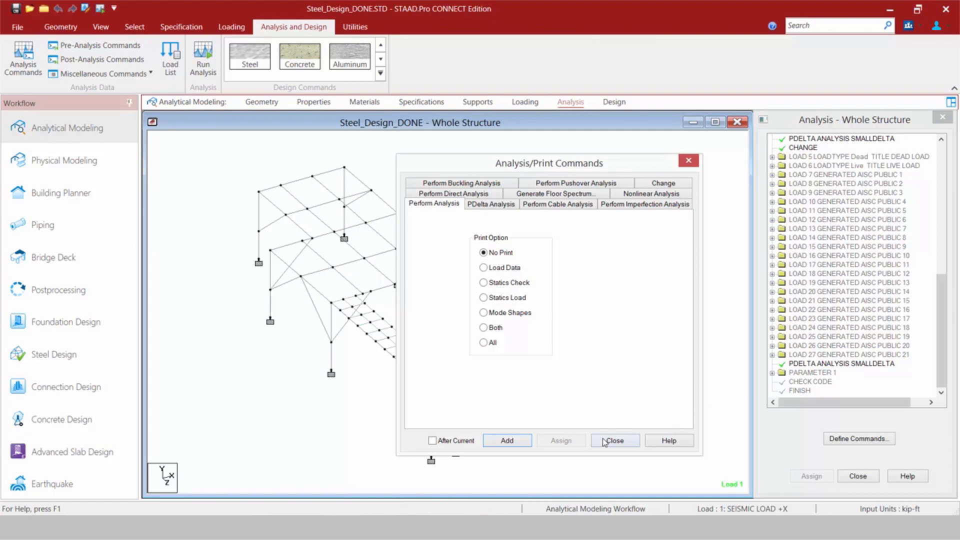
click(615, 440)
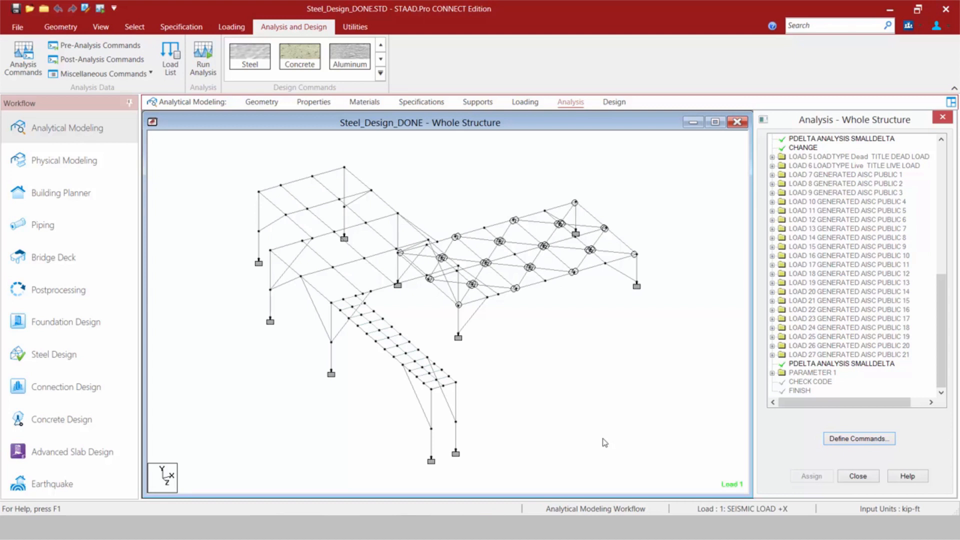
mouse_move(600, 428)
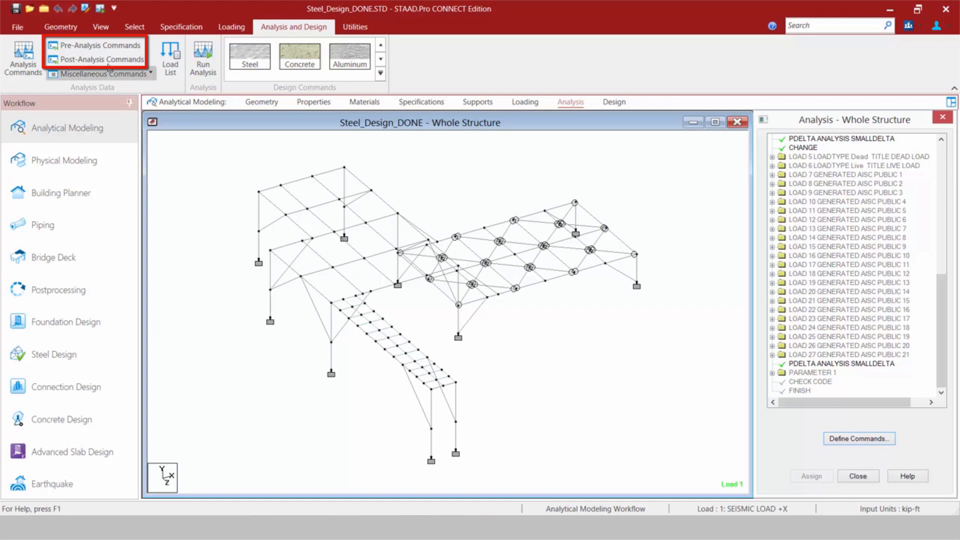
mouse_move(102, 47)
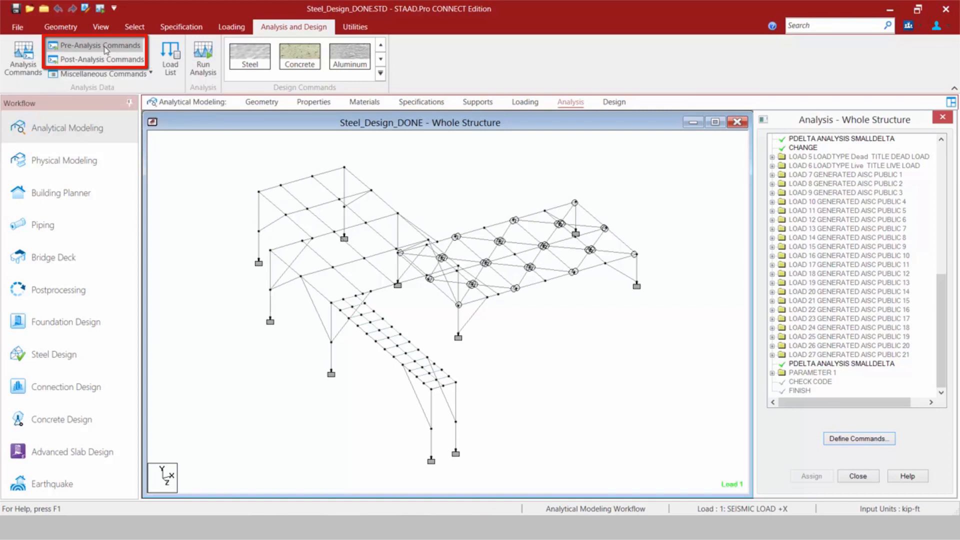
mouse_move(105, 48)
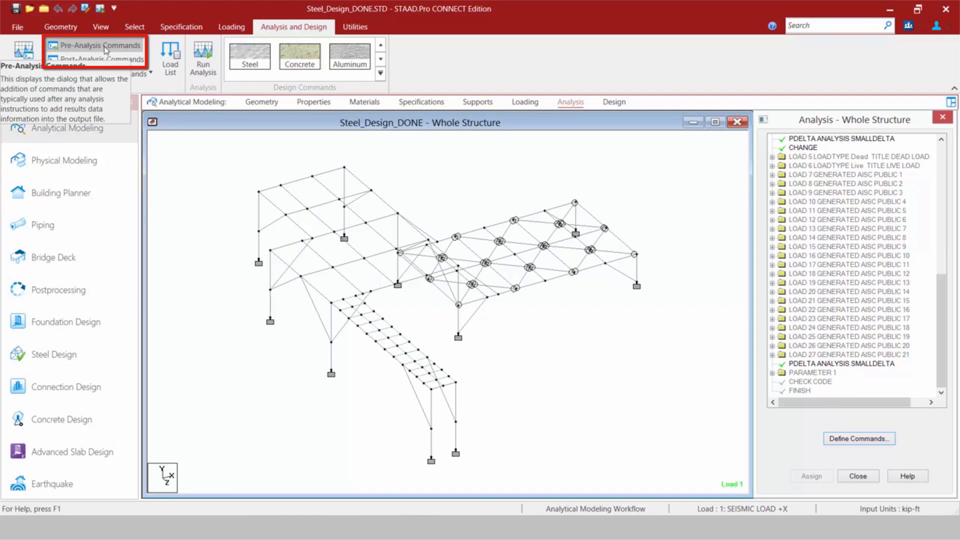
- View the pre-analysis print command list, then the post-analysis print list
click(96, 45)
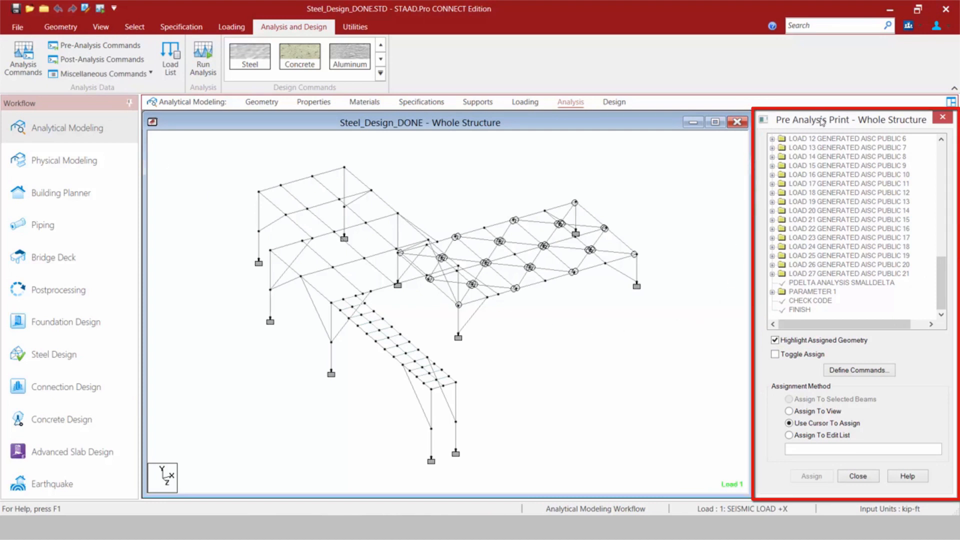
mouse_move(680, 307)
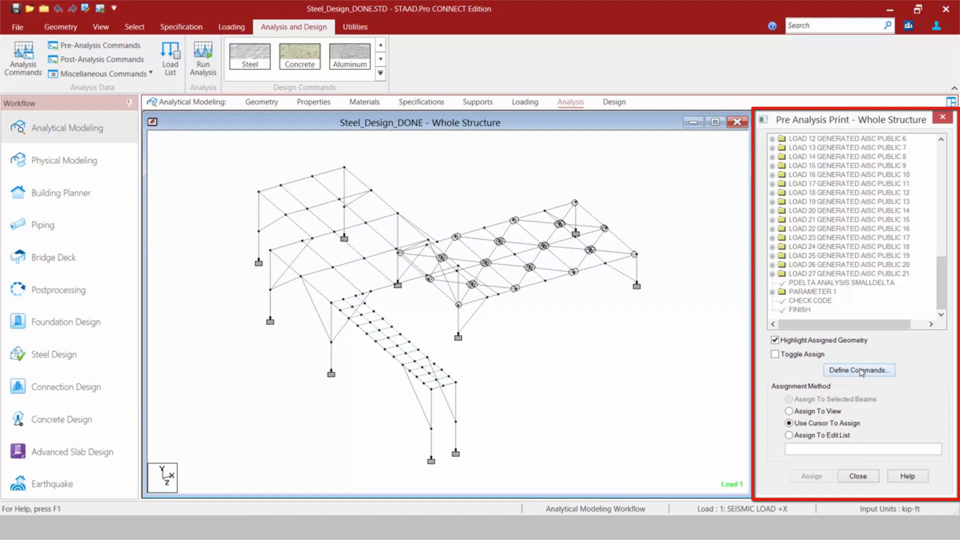
click(858, 371)
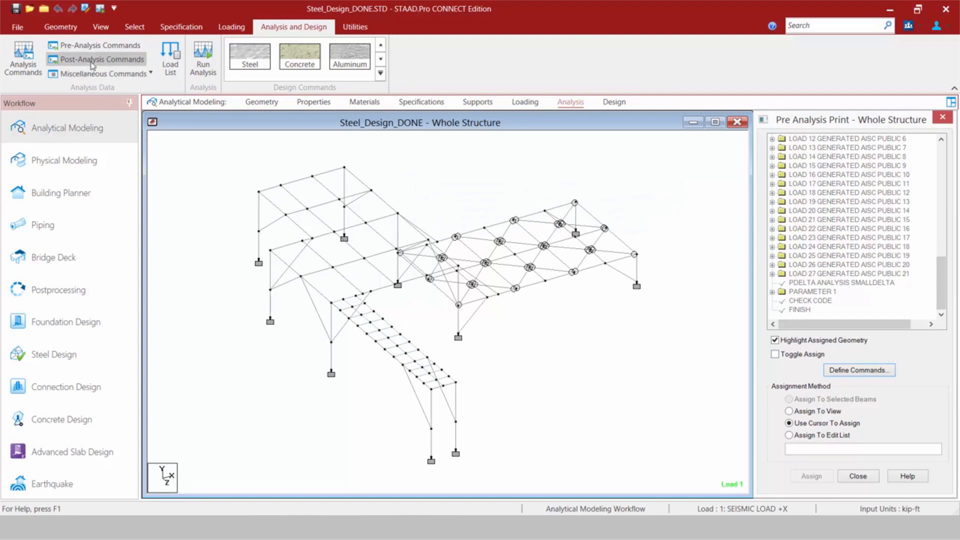
click(95, 59)
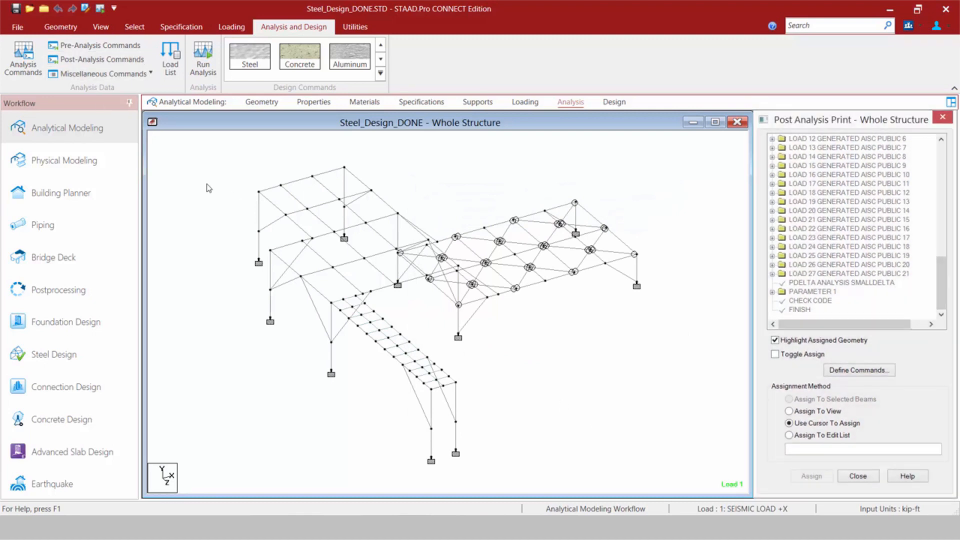
mouse_move(209, 190)
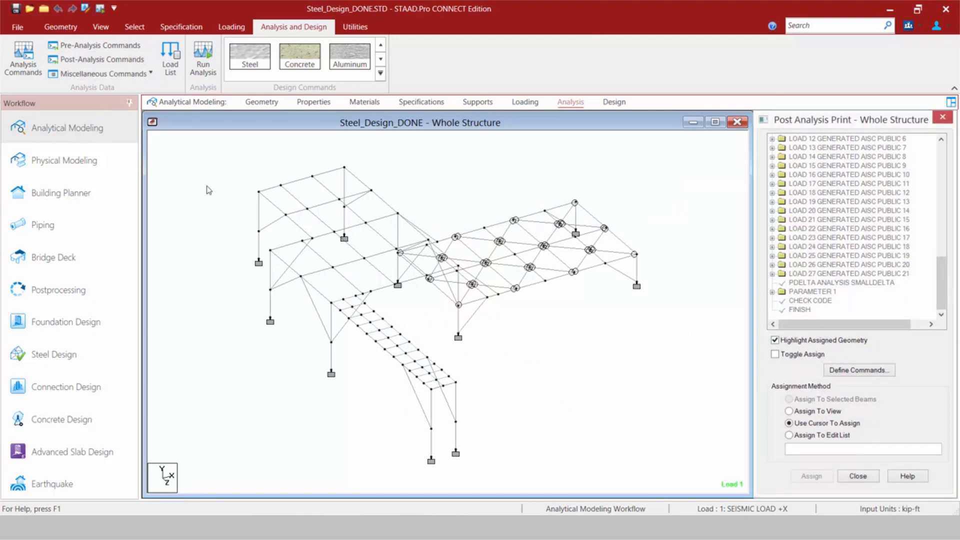
mouse_move(198, 172)
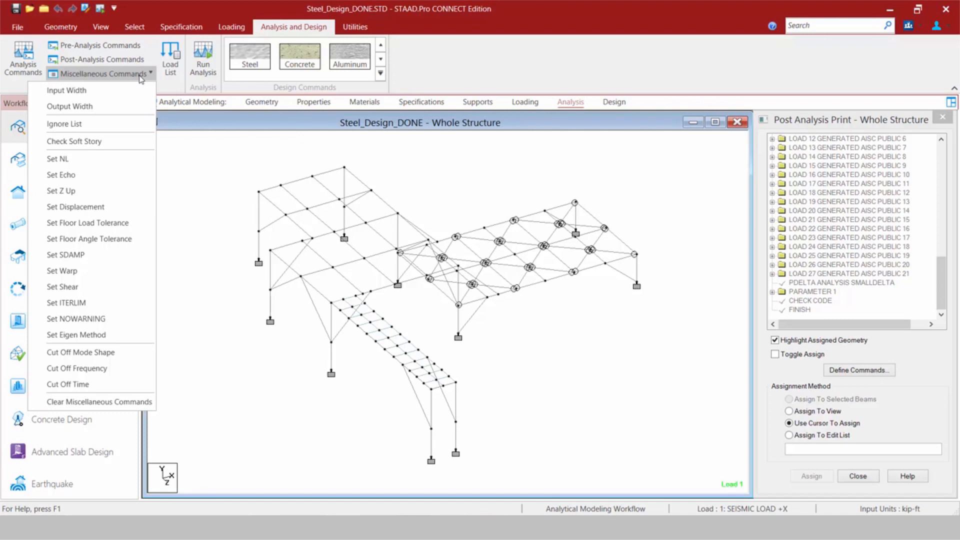
mouse_move(188, 102)
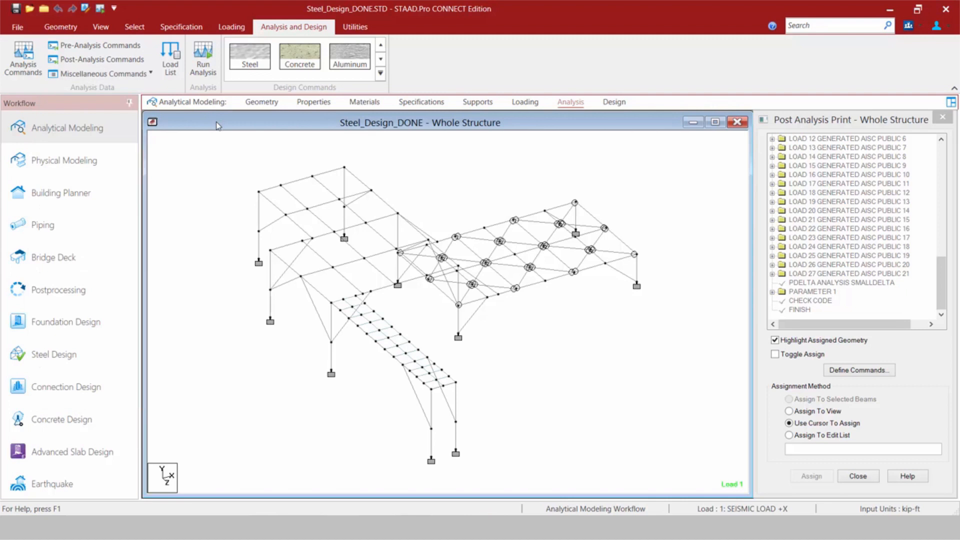
- Show the whole-structure design commands, viewing concrete and aluminum, then return to steel (AISC 360-10)
click(614, 102)
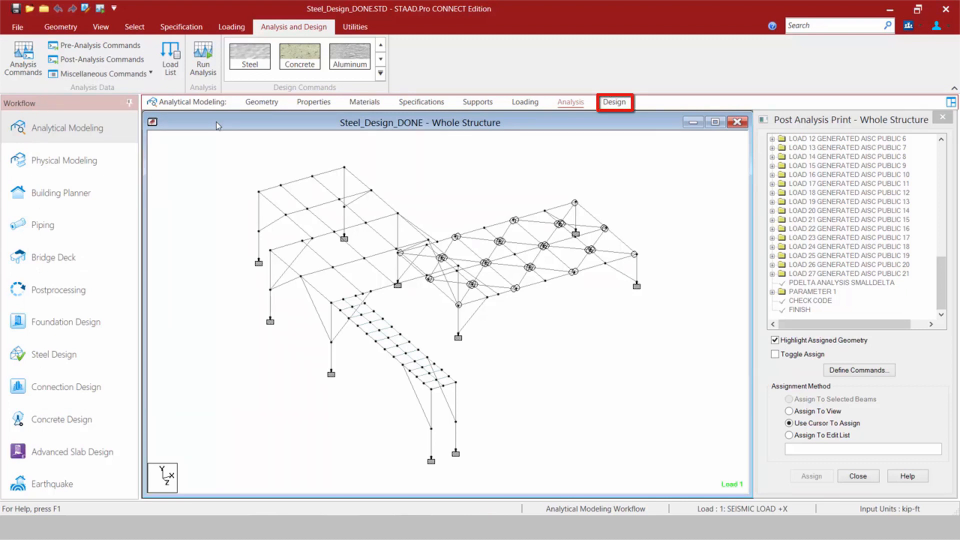
click(614, 102)
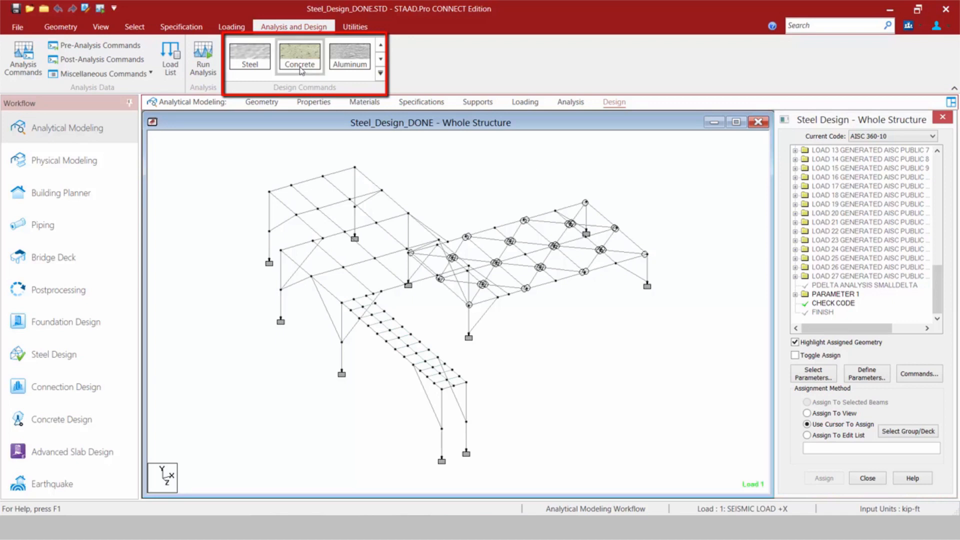
click(299, 58)
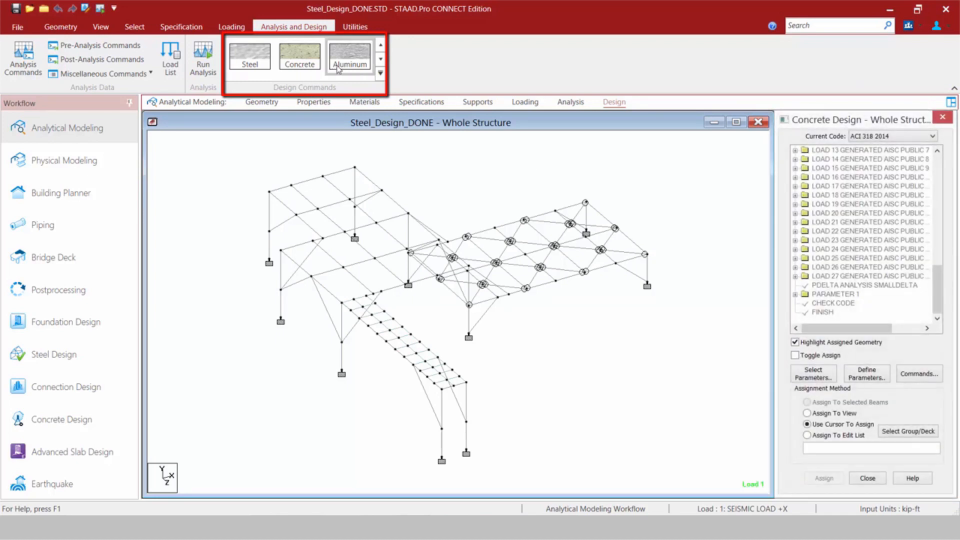
click(350, 58)
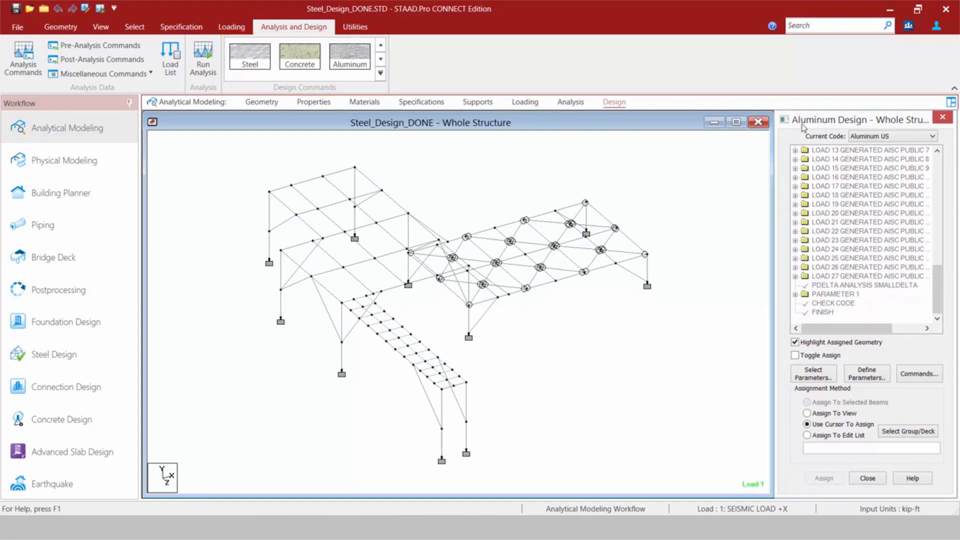
mouse_move(320, 124)
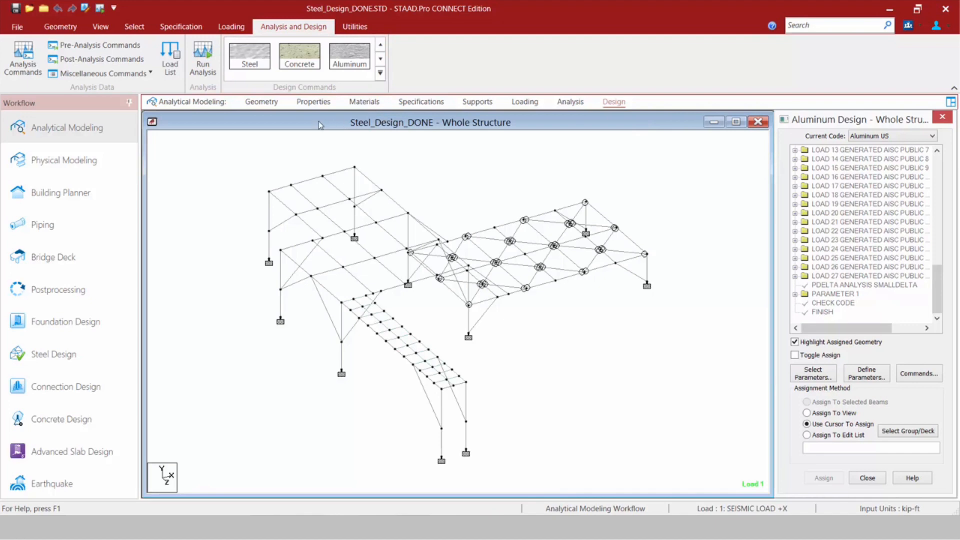
click(249, 56)
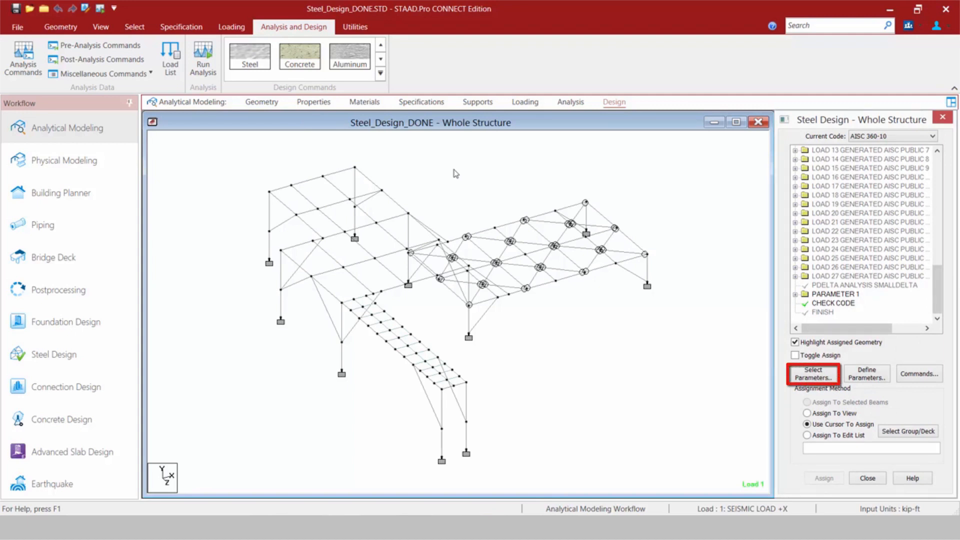
click(870, 376)
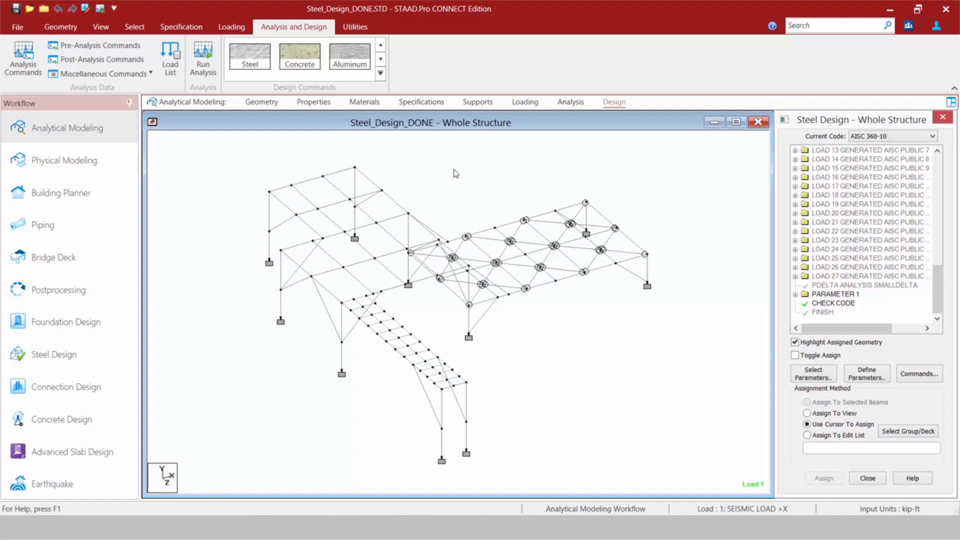
mouse_move(670, 255)
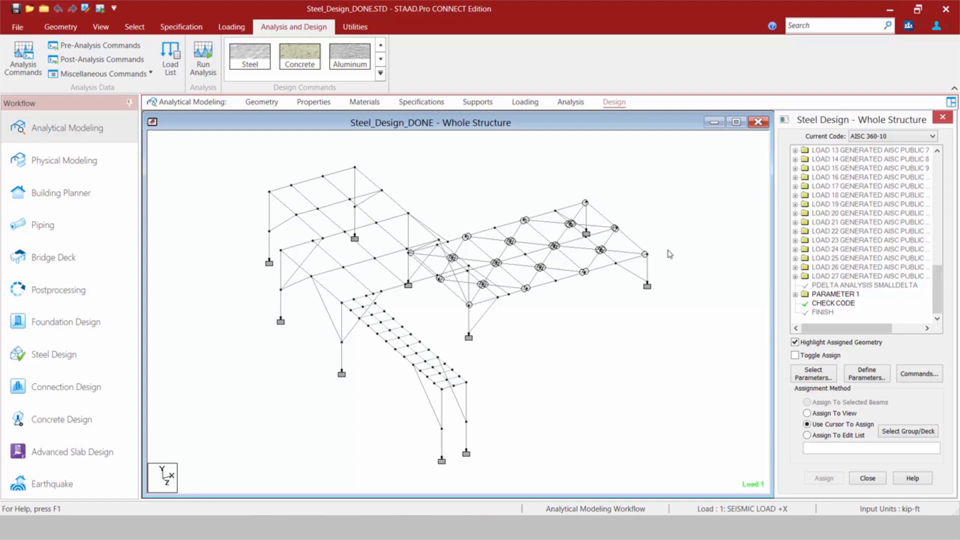
click(867, 374)
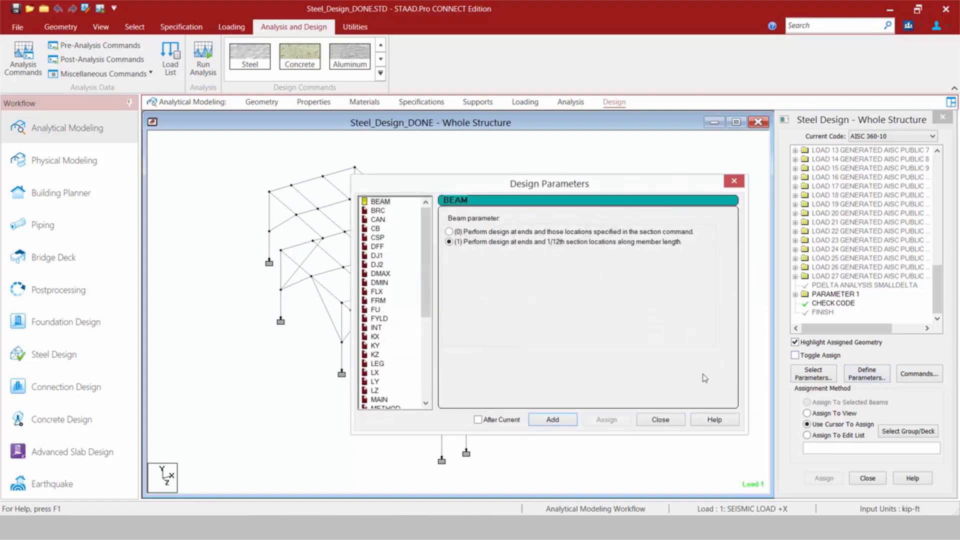
scroll(down, 3)
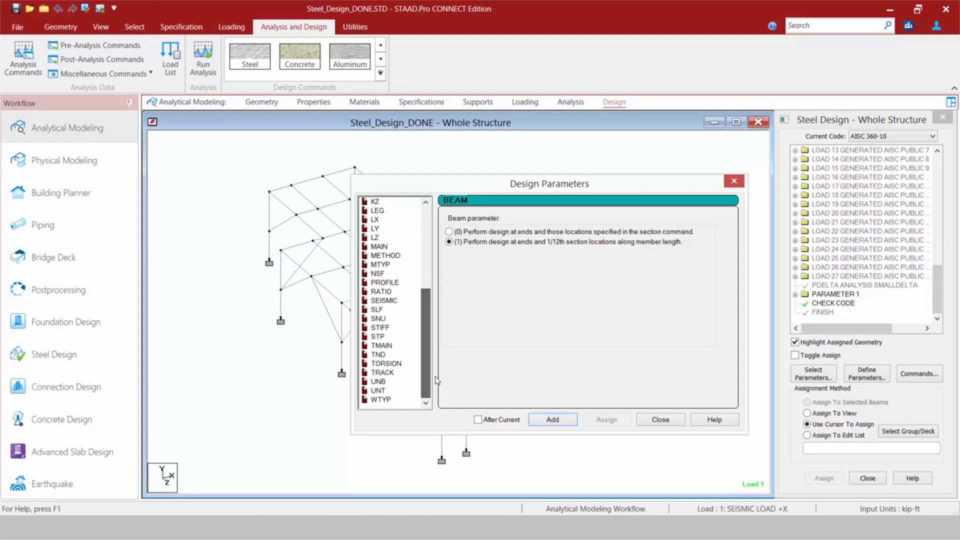
click(660, 419)
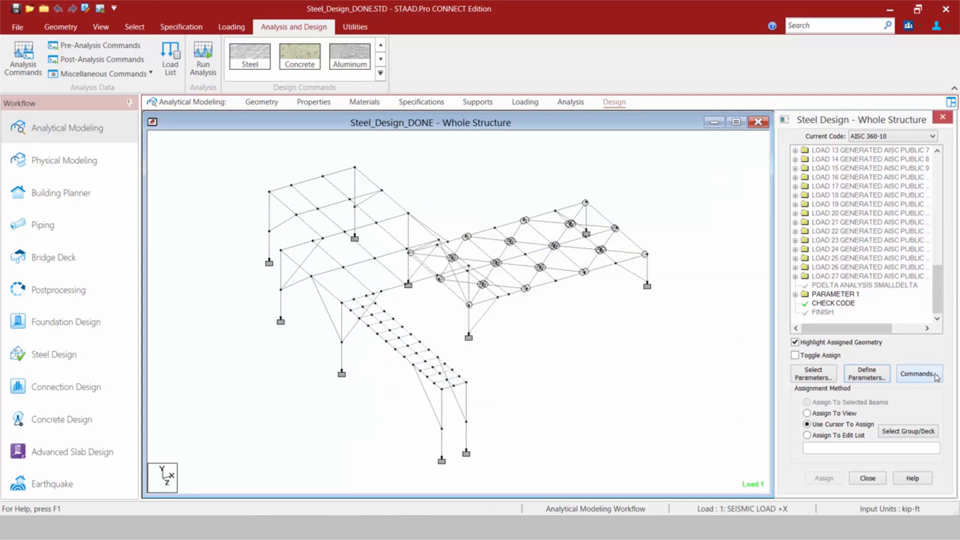
click(913, 375)
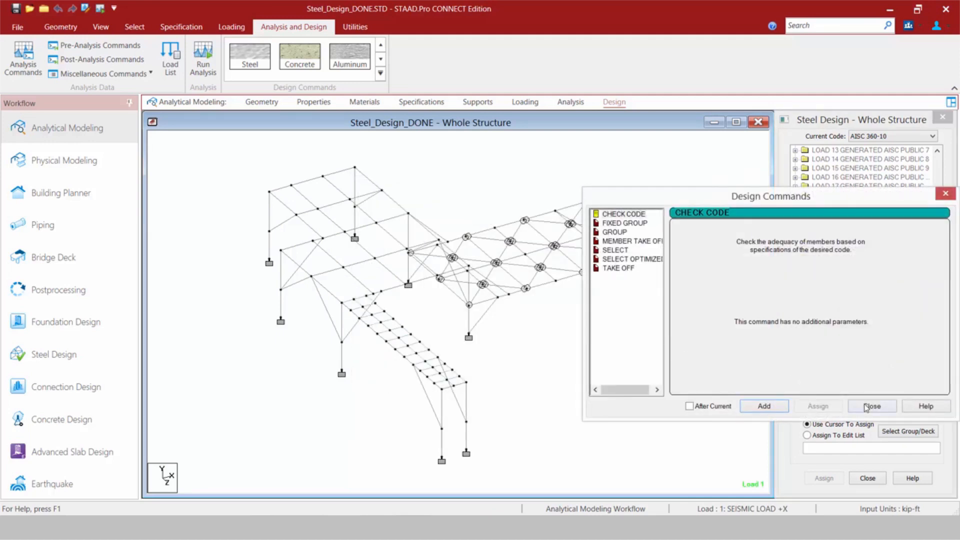
click(930, 136)
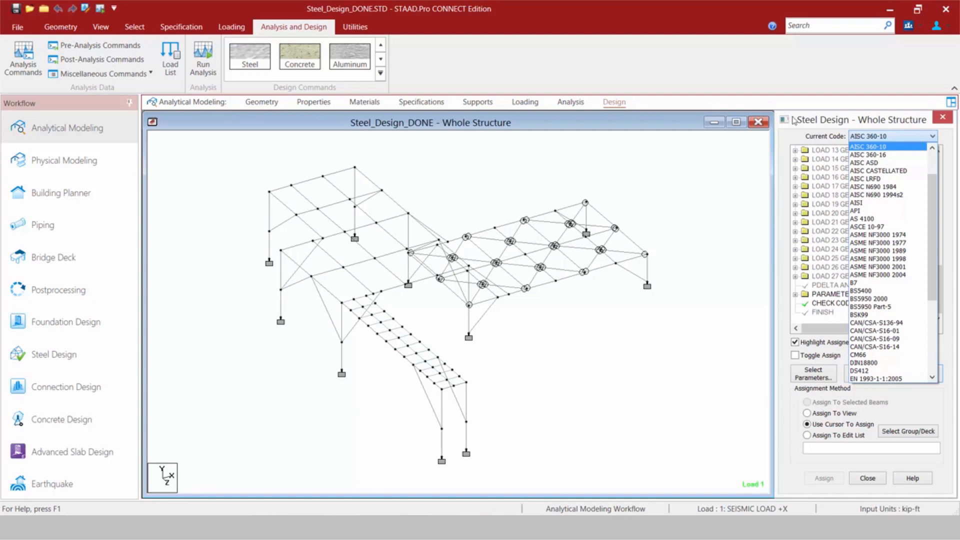
click(874, 146)
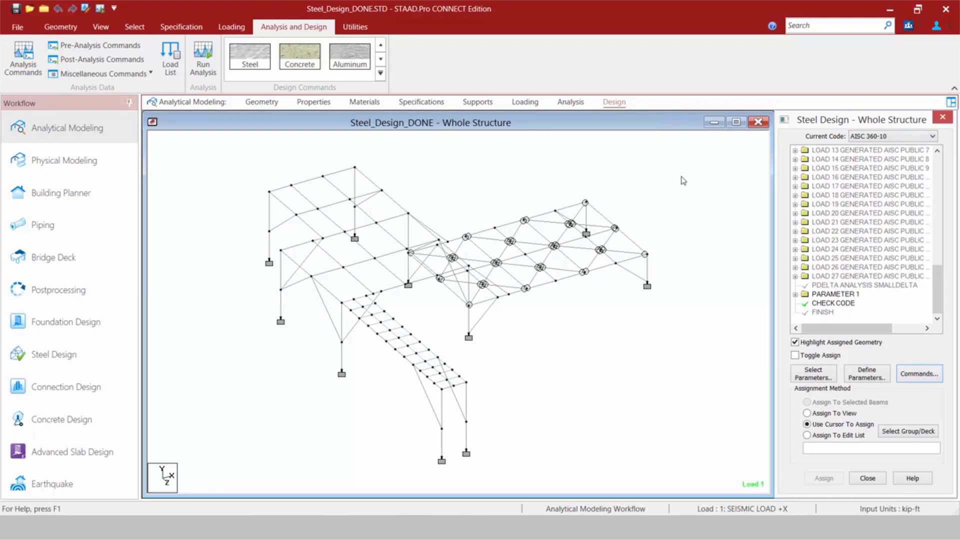
mouse_move(356, 26)
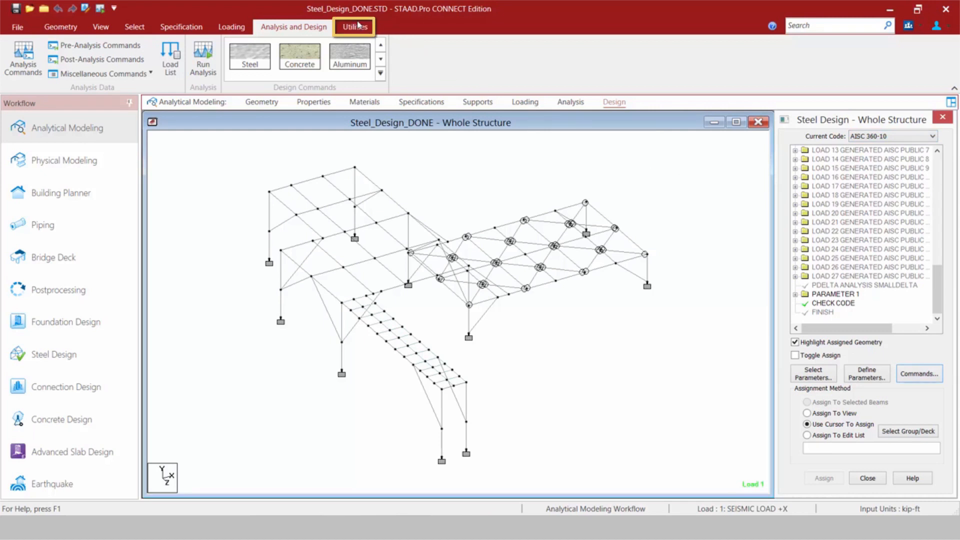
- In Utilities, check the model for overlapping collinear beams (none found)
click(354, 26)
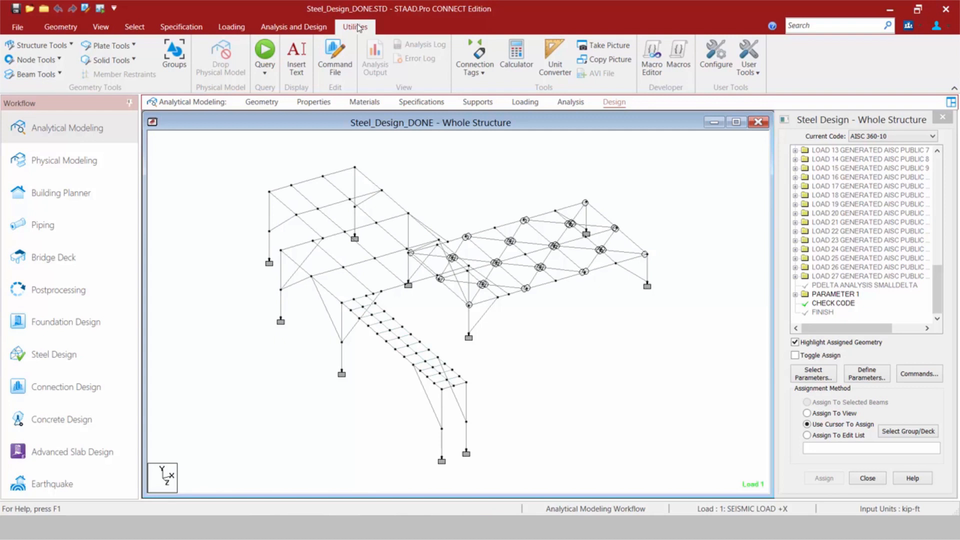
mouse_move(338, 31)
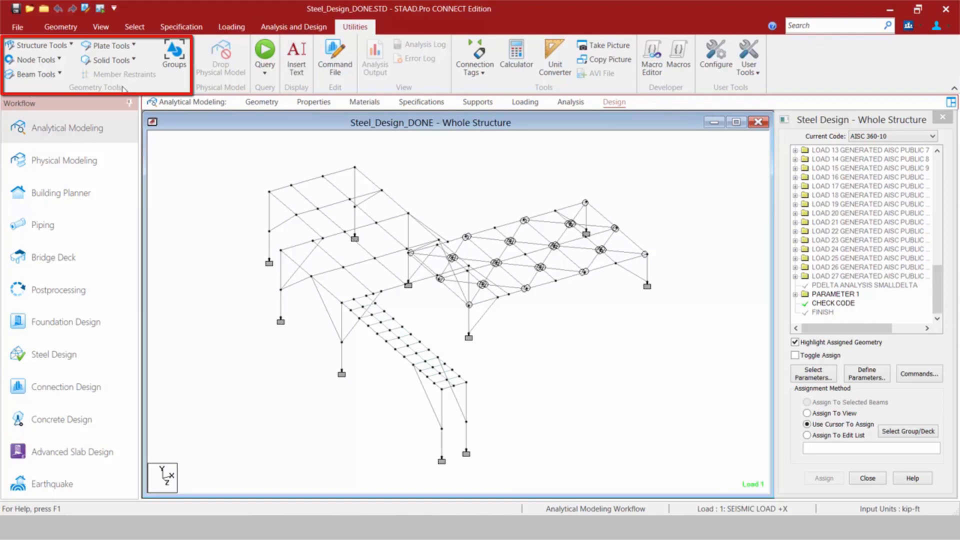
click(35, 74)
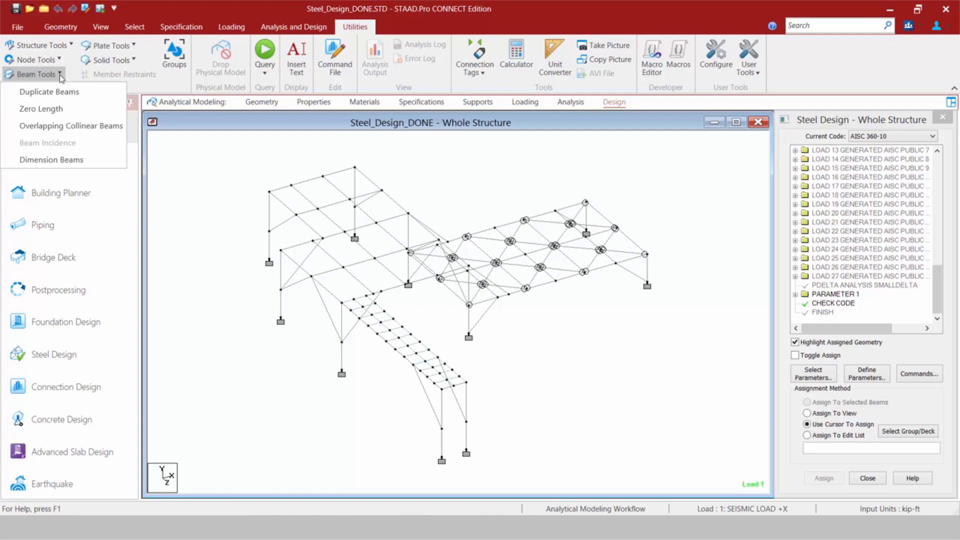
mouse_move(55, 130)
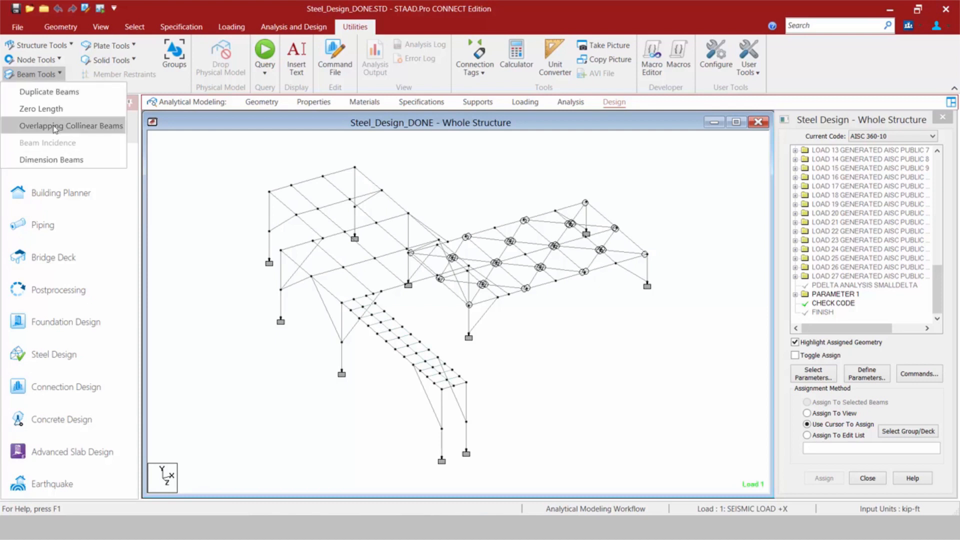
click(70, 126)
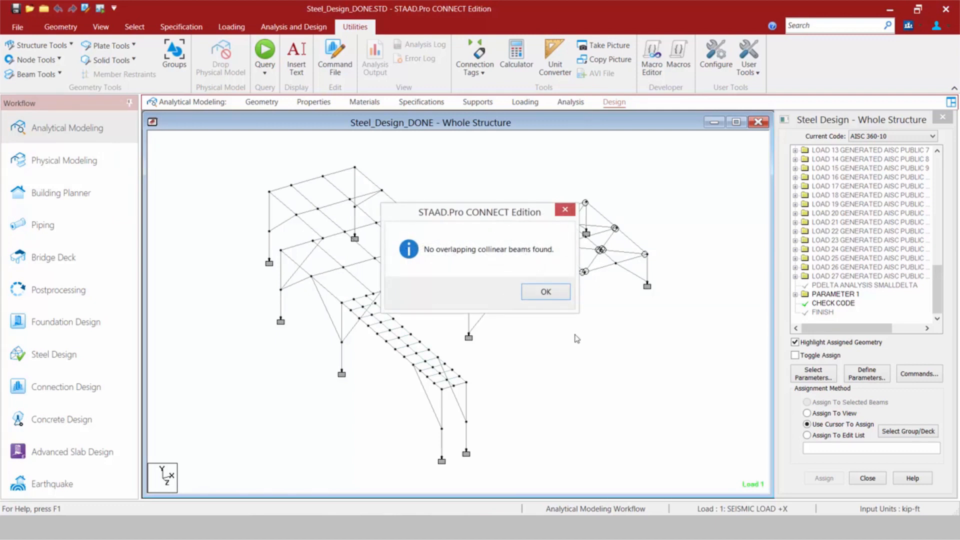
click(546, 292)
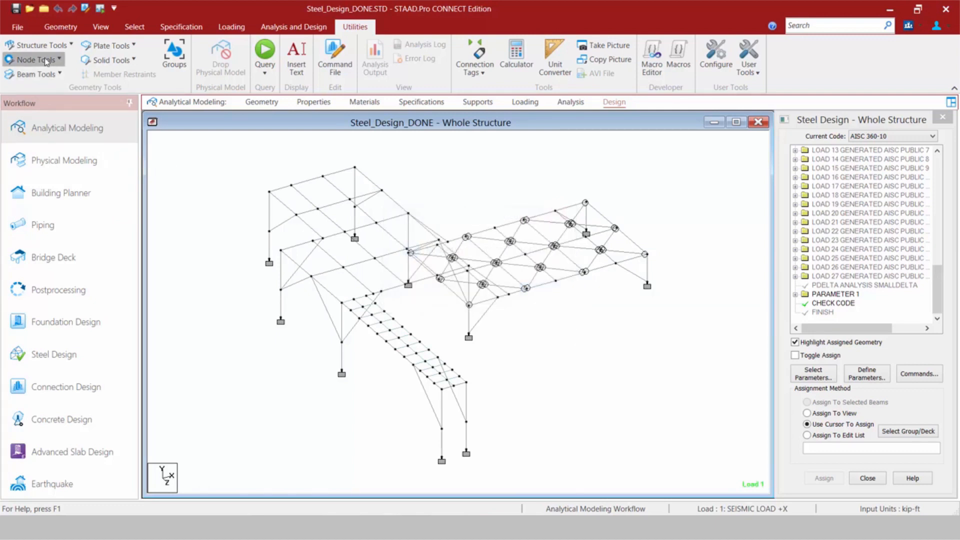
- Check for orphan nodes (none found) and remove the node-to-node distance measurement
click(35, 59)
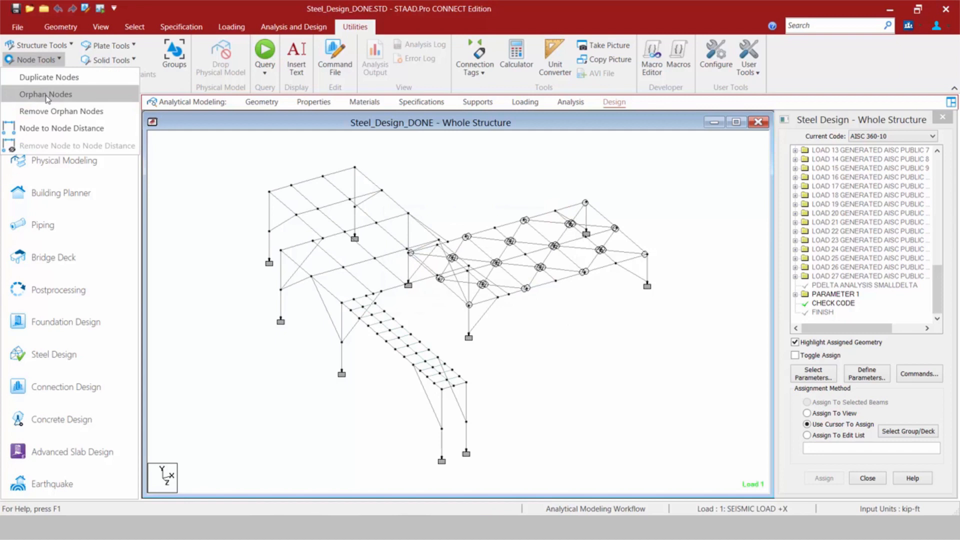
click(46, 94)
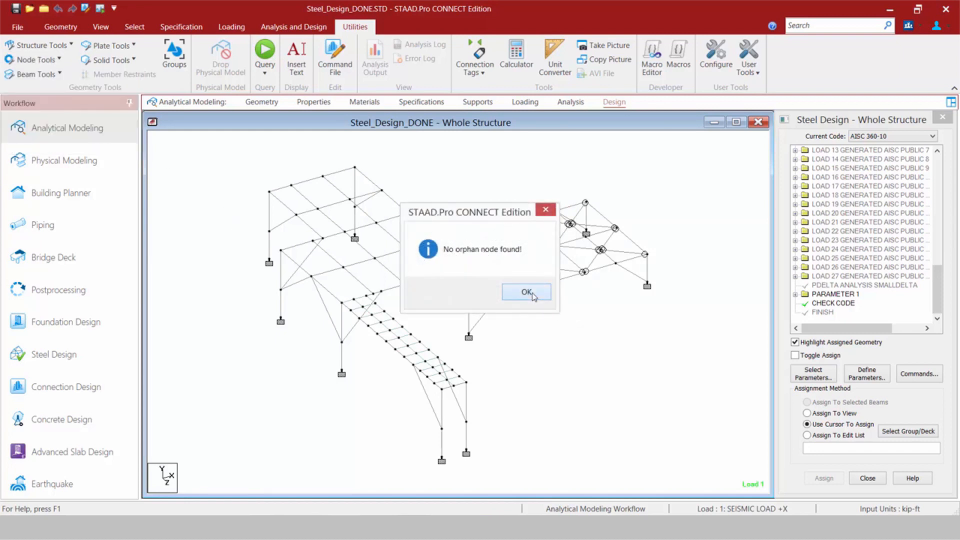
click(527, 292)
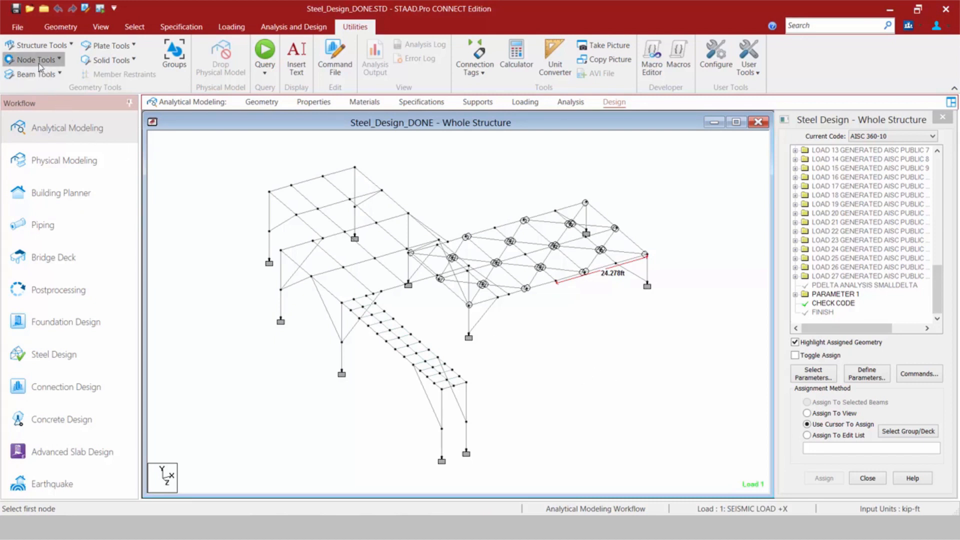
click(33, 59)
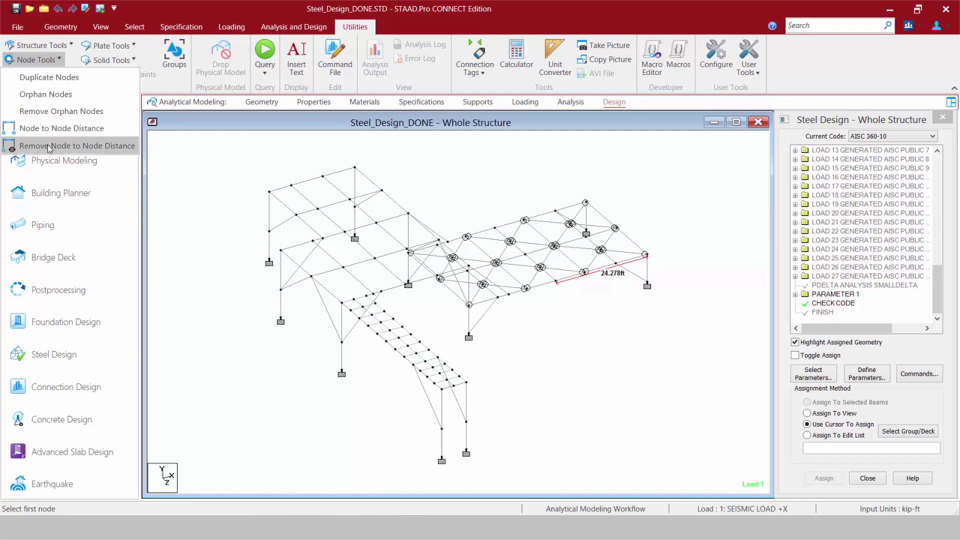
click(72, 146)
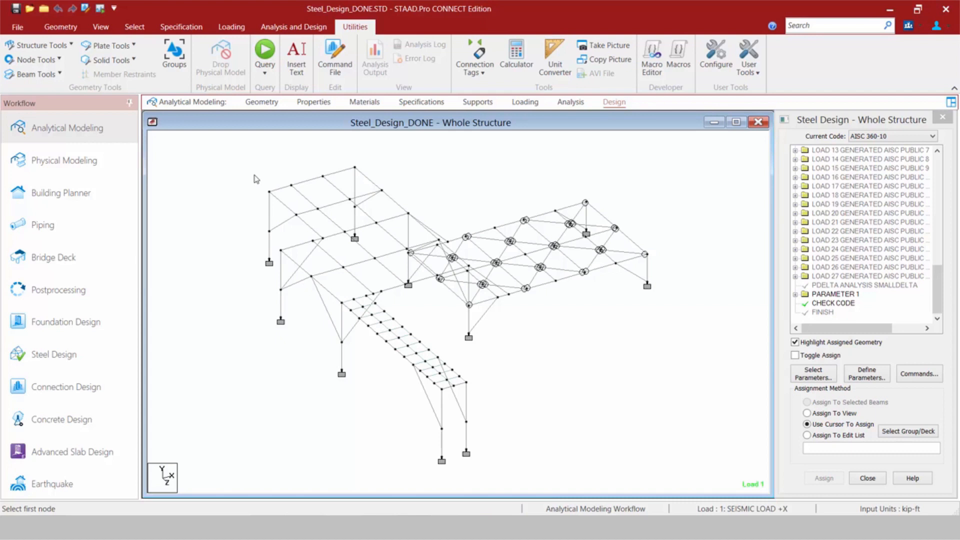
mouse_move(362, 27)
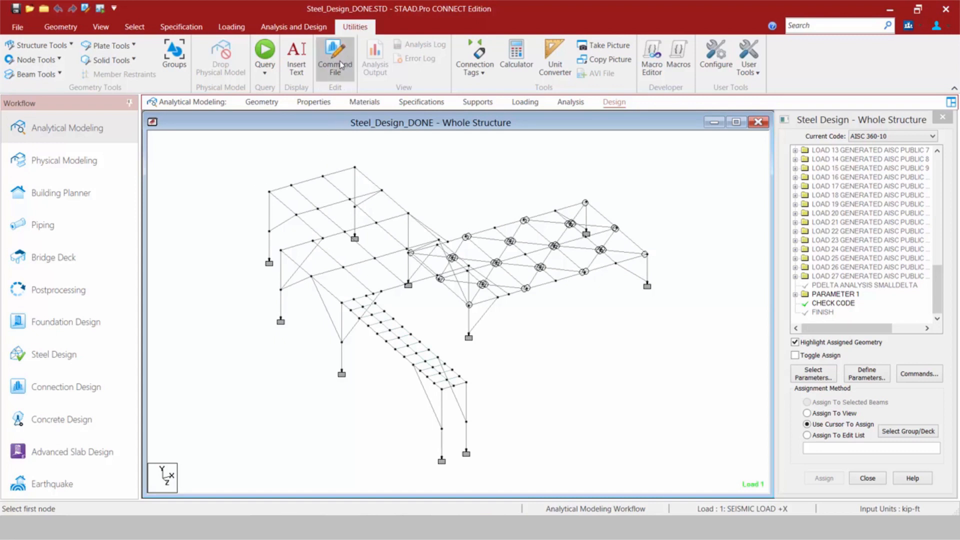
- View the model's command file in the editor and jump to load case 25
click(334, 58)
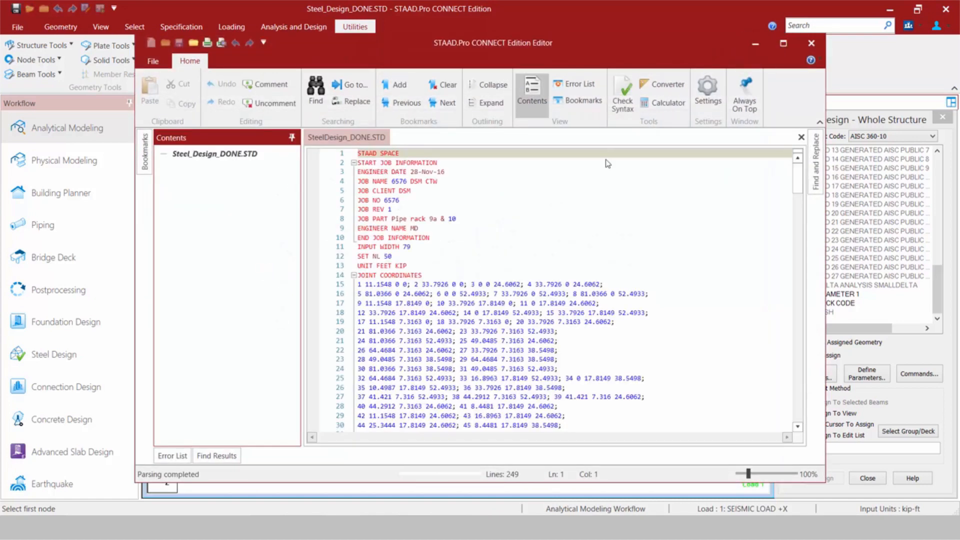
click(154, 154)
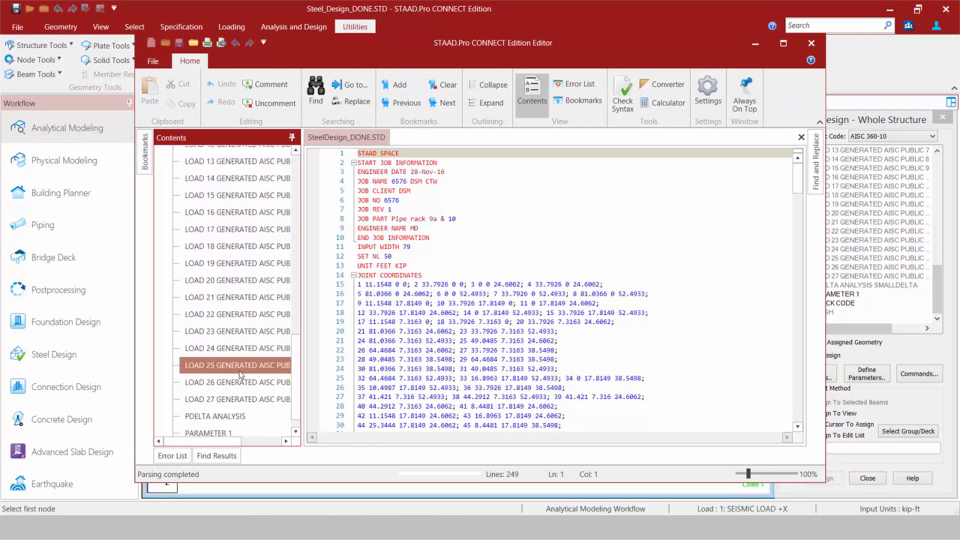
click(206, 426)
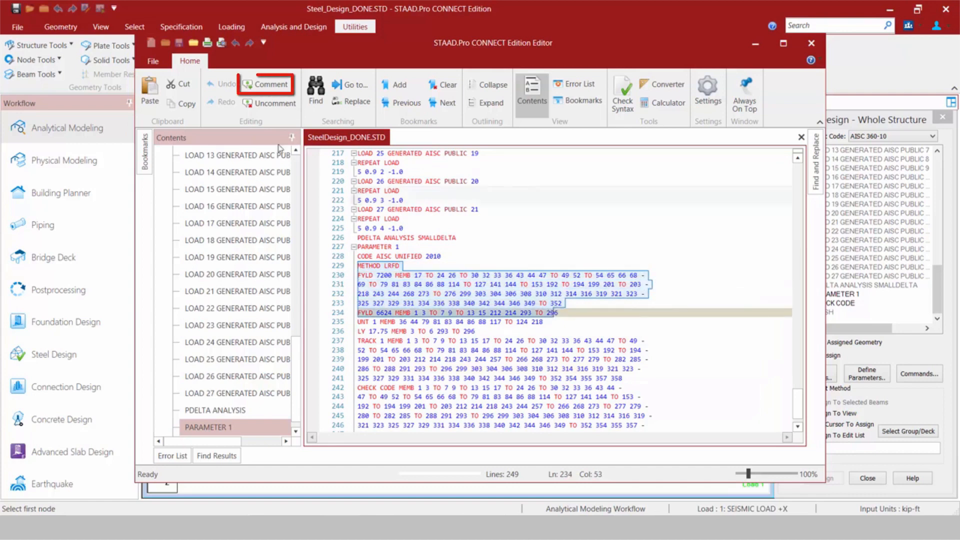
- Comment out the selected design parameter lines, then close the editor discarding edits
click(266, 84)
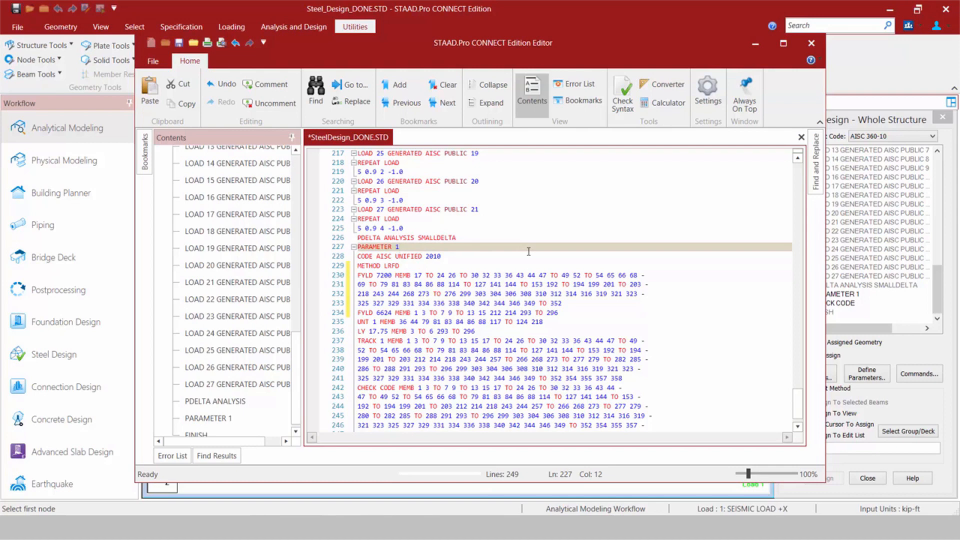
mouse_move(847, 7)
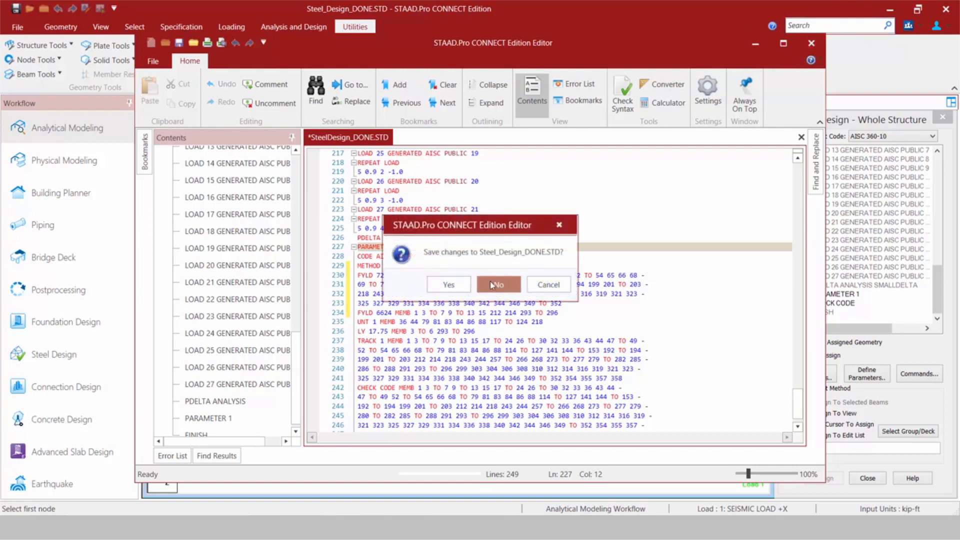
click(498, 284)
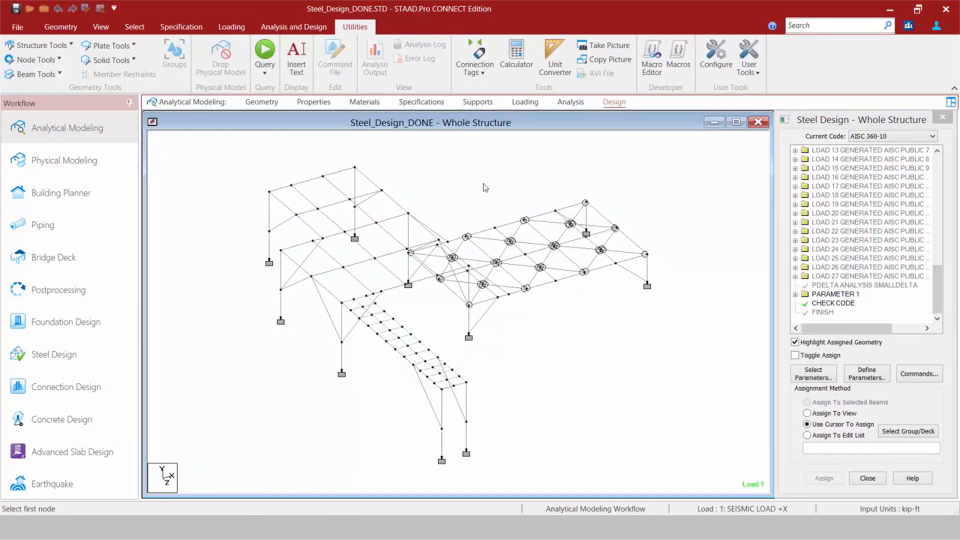
- Run analysis and steel design (0 errors, 0 warnings) and stay in modeling mode
click(294, 27)
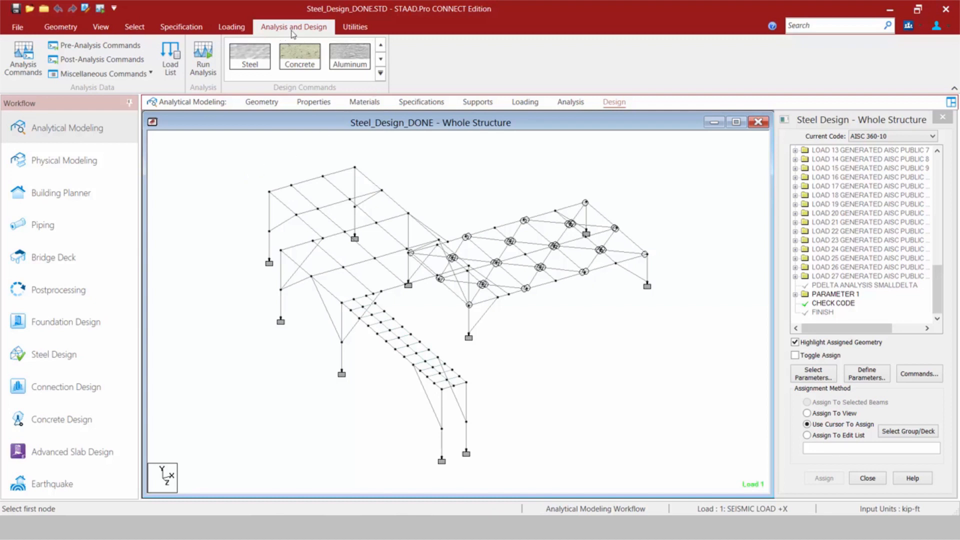
mouse_move(314, 29)
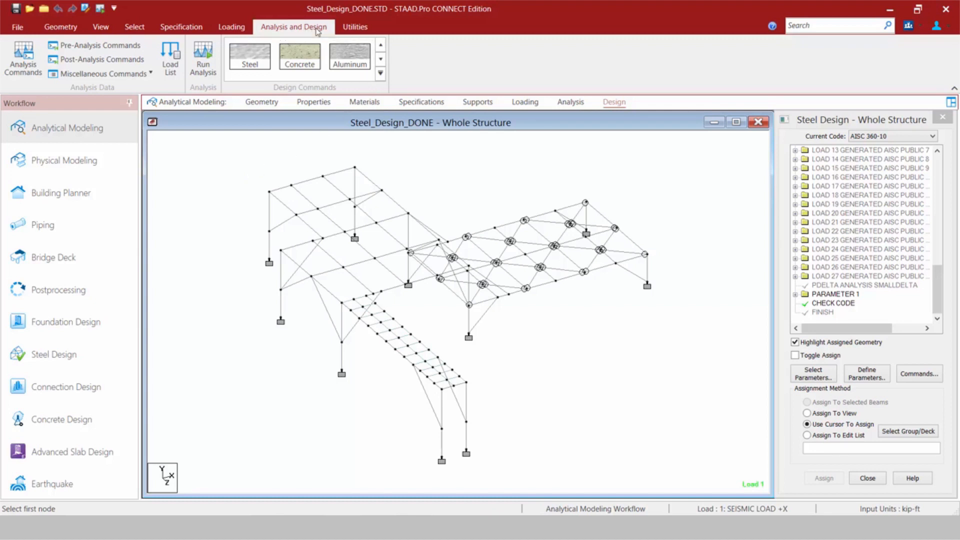
mouse_move(202, 64)
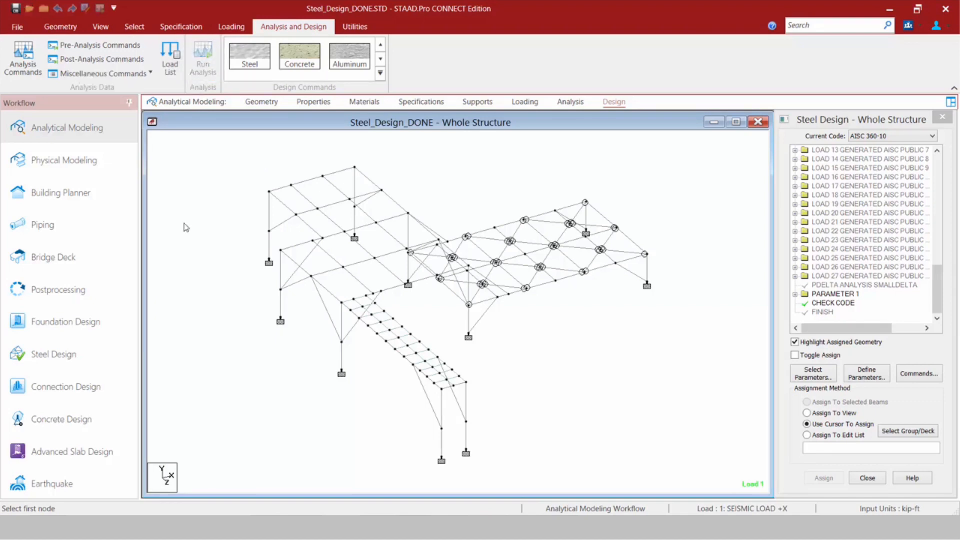
click(203, 58)
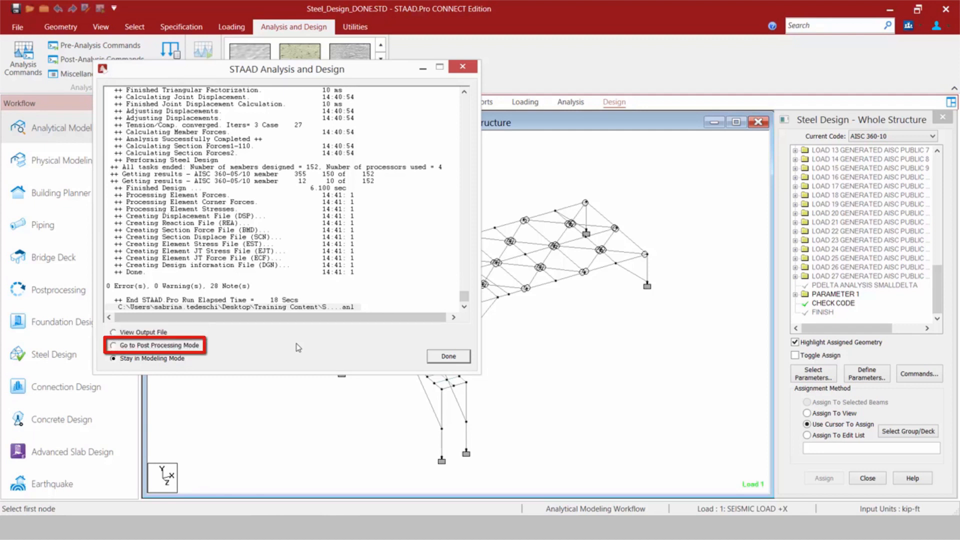
click(114, 358)
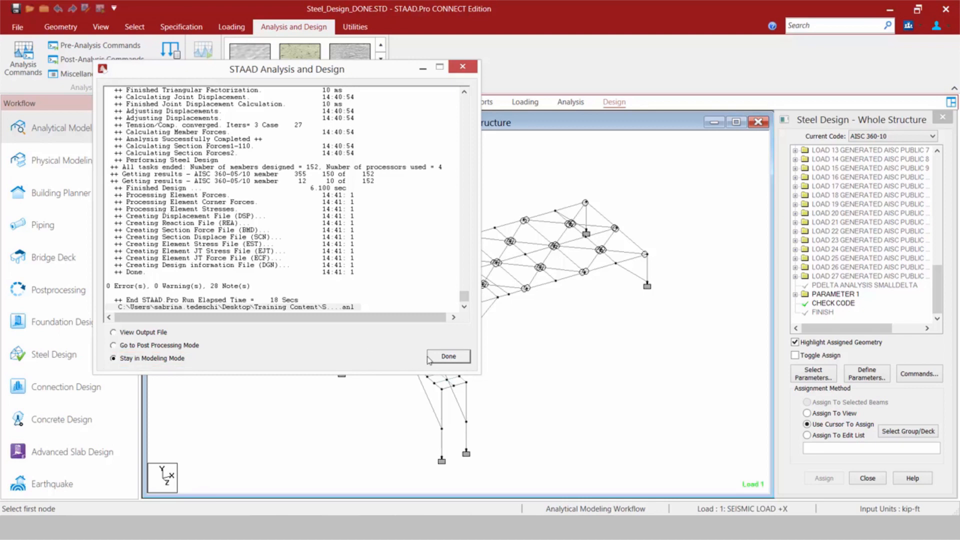
click(448, 356)
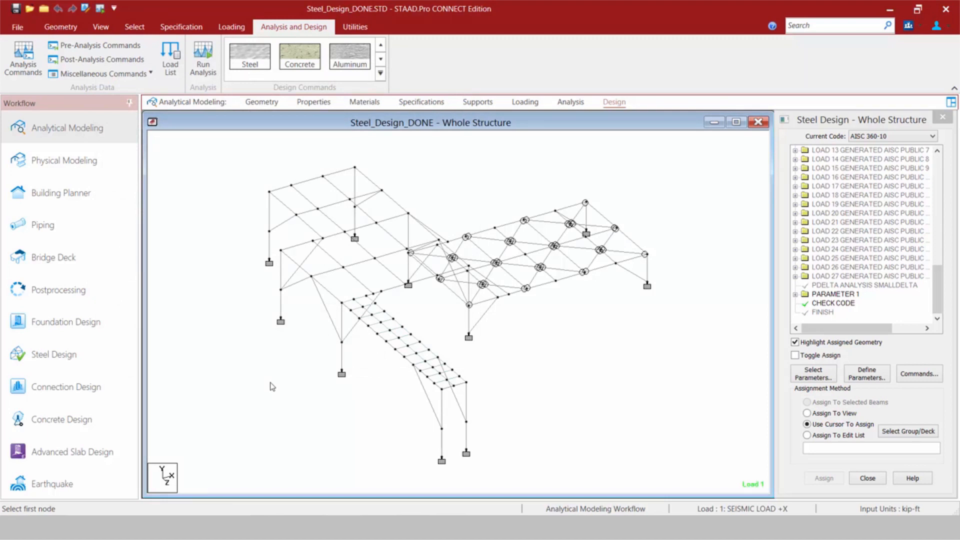
mouse_move(363, 24)
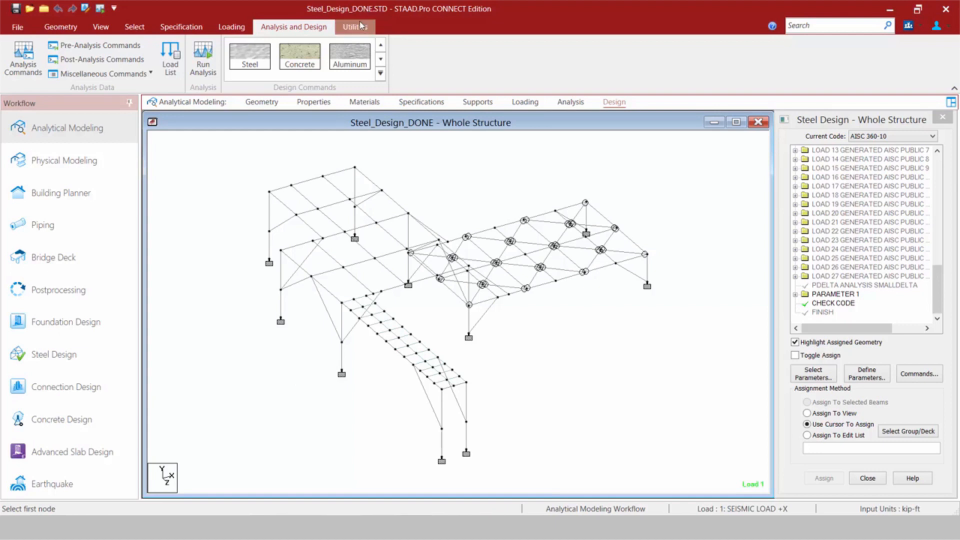
click(354, 26)
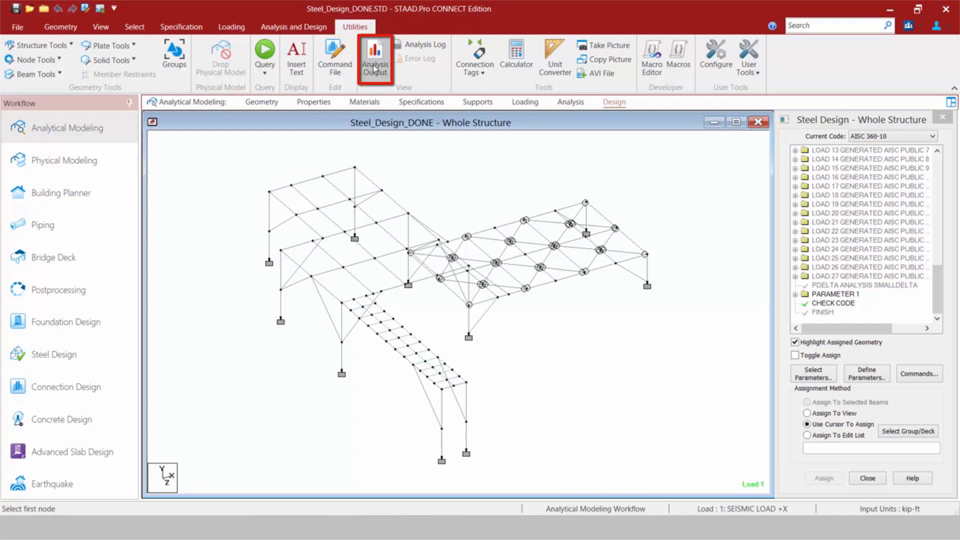
click(375, 56)
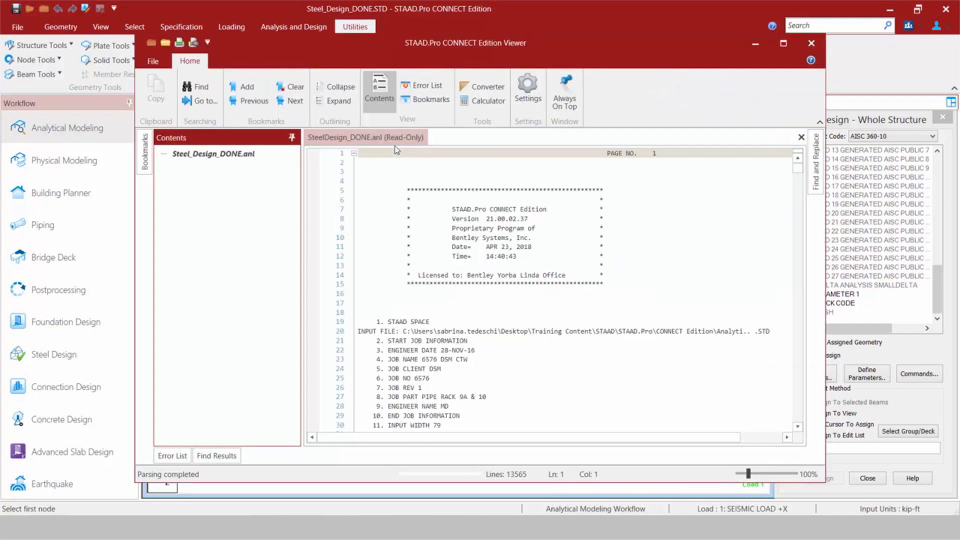
click(426, 85)
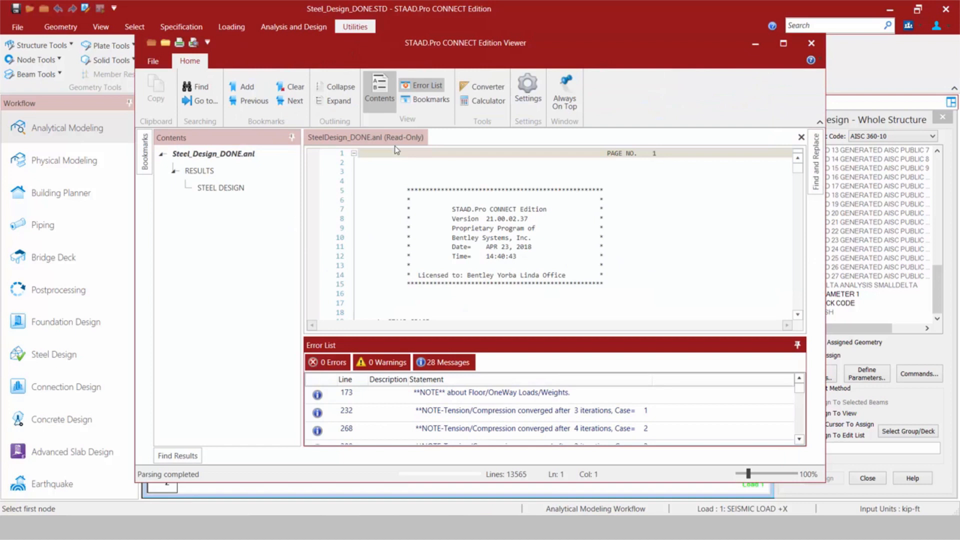
mouse_move(812, 44)
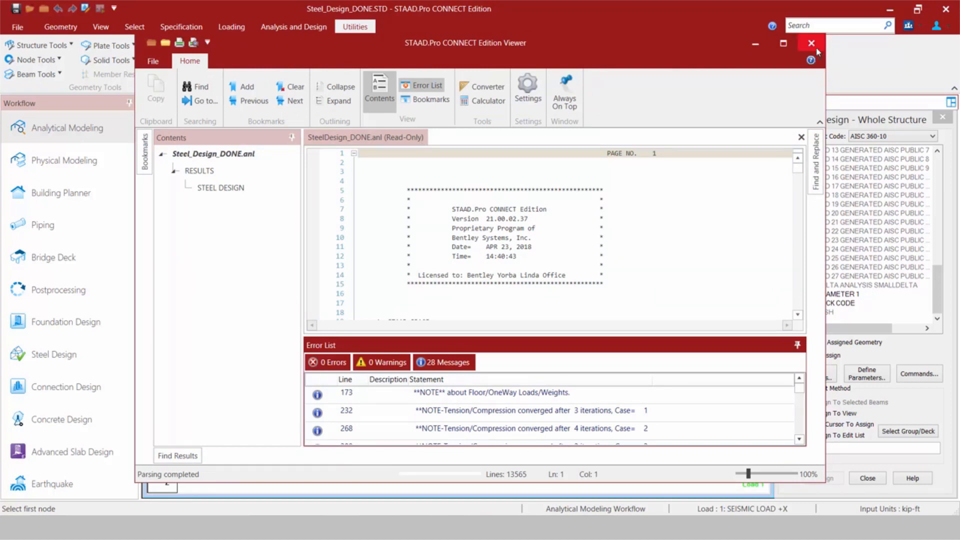
click(812, 44)
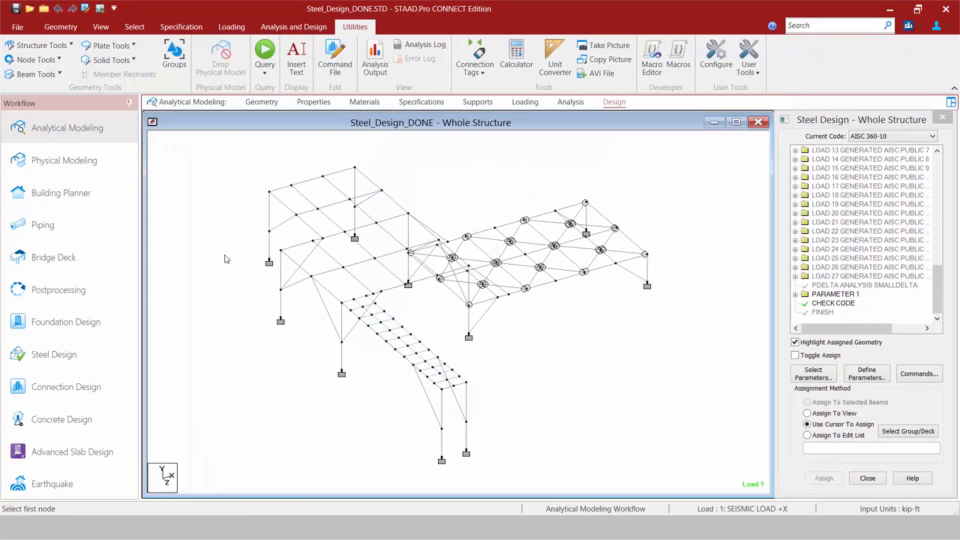
mouse_move(100, 153)
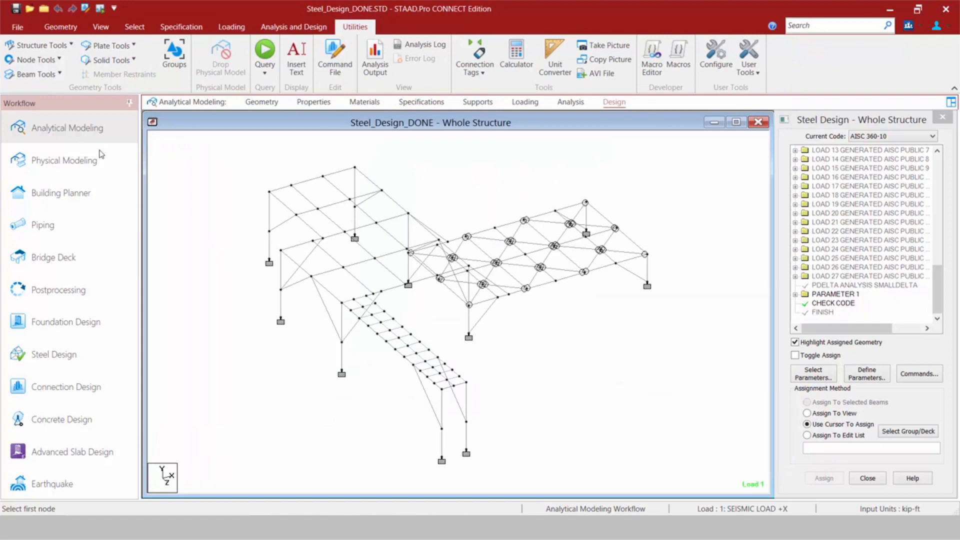
- Enter Postprocessing and enable beam results to show the deflected frame with displacement tables
click(58, 290)
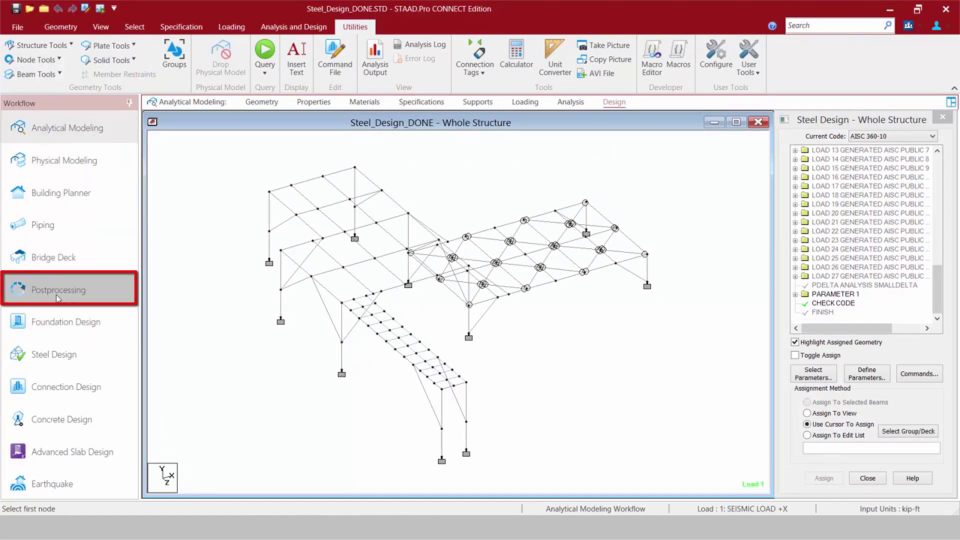
click(54, 290)
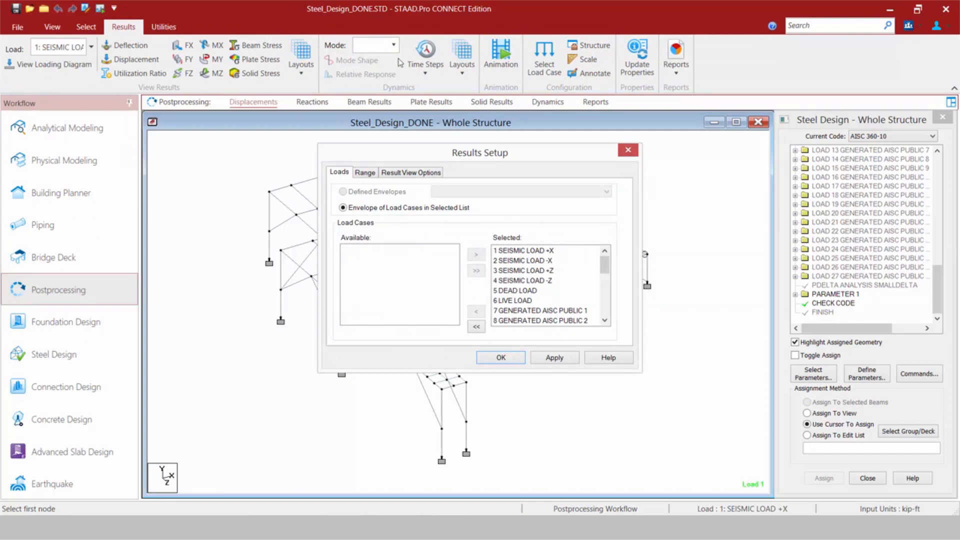
click(411, 172)
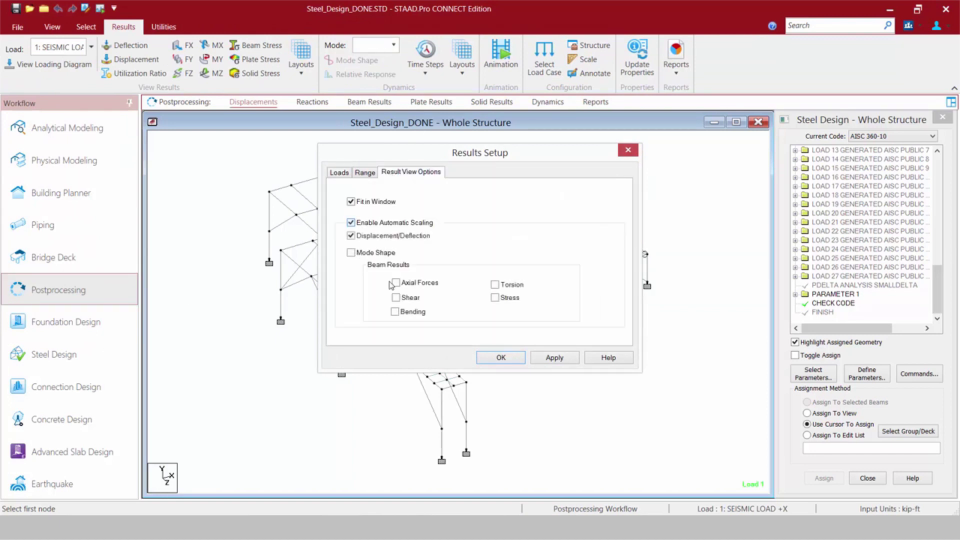
click(395, 282)
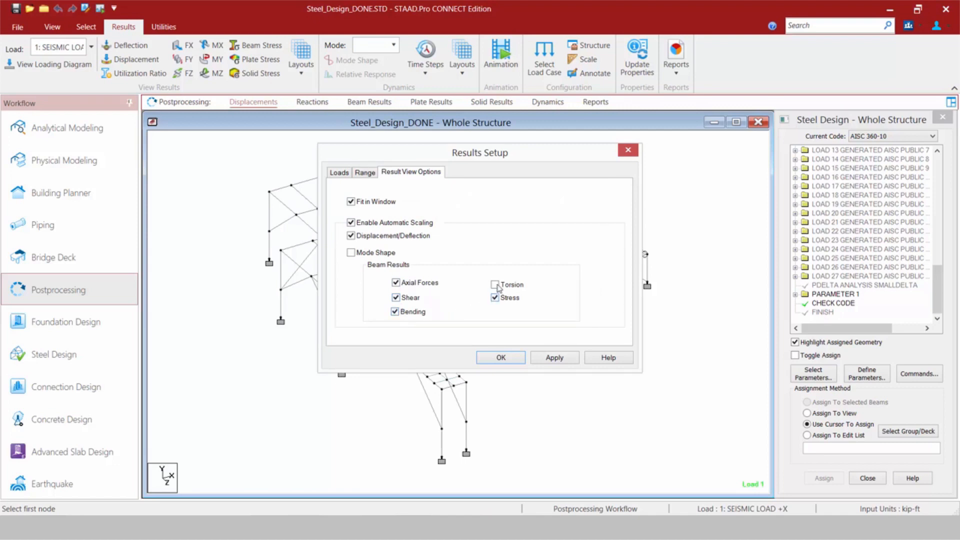
click(500, 357)
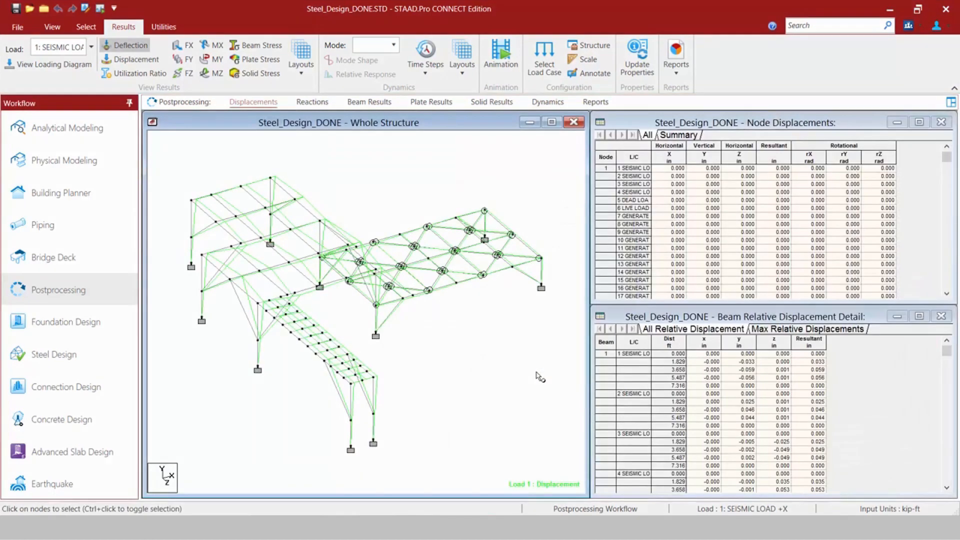